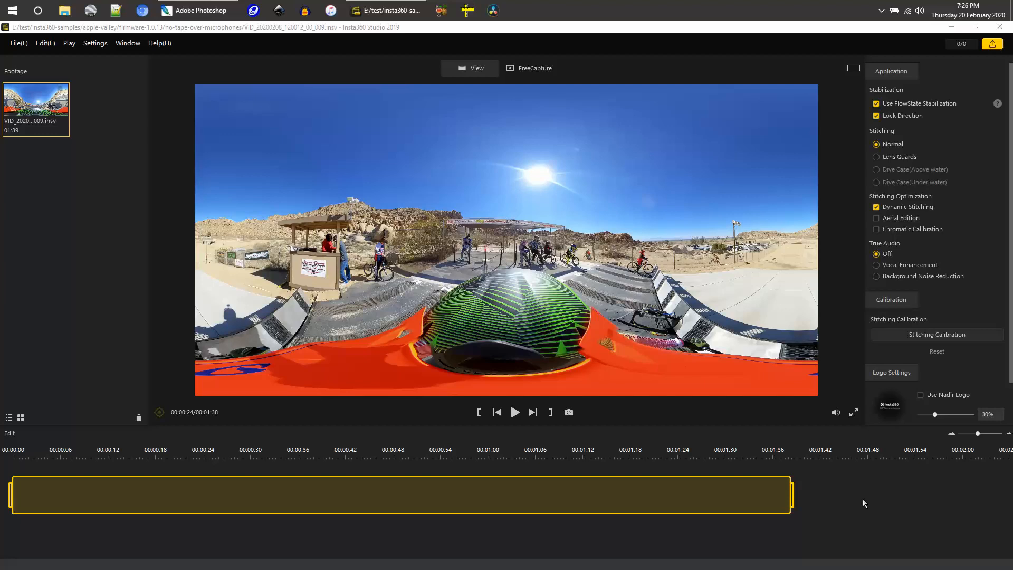
mouse_move(479, 277)
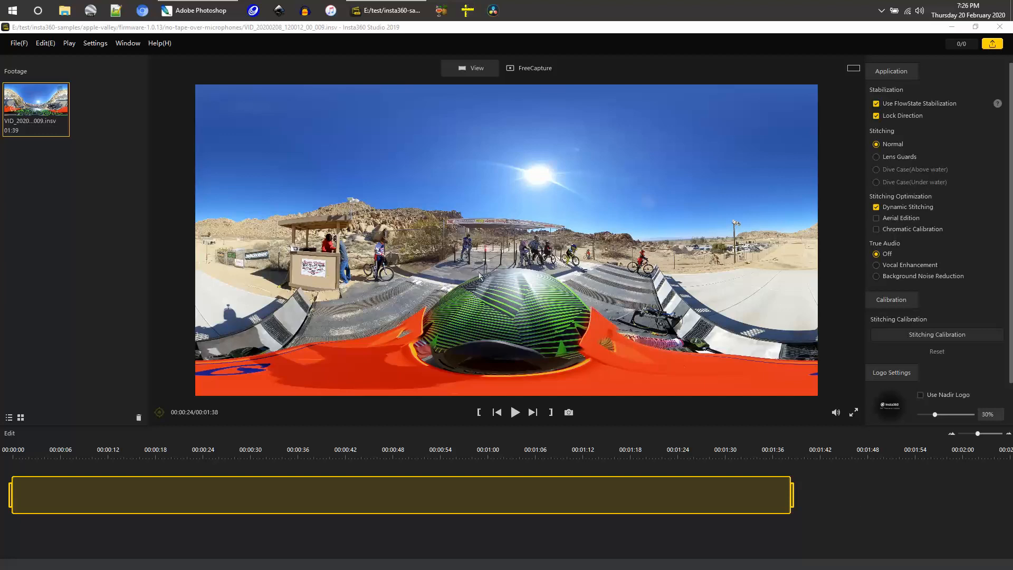
mouse_move(415, 194)
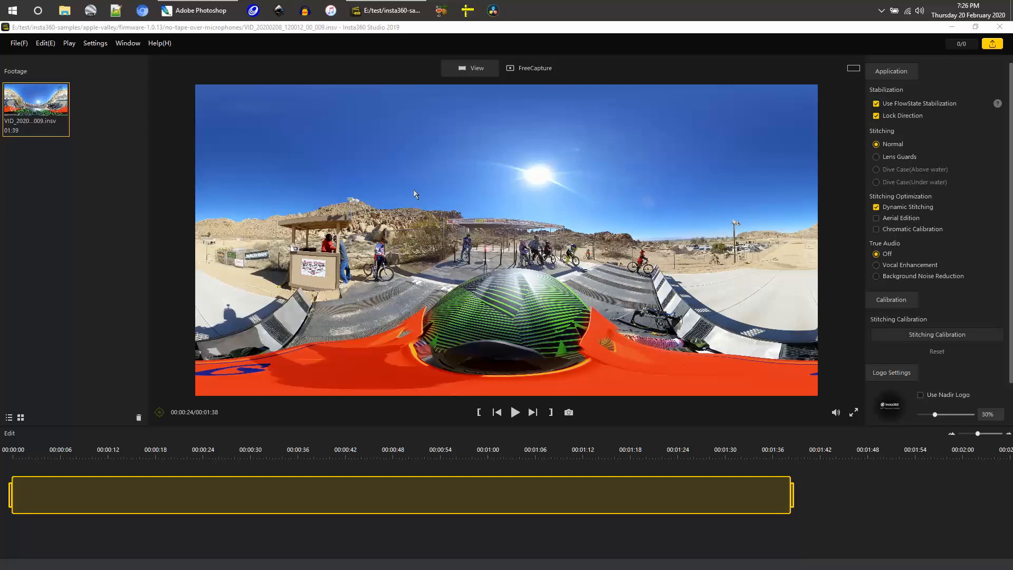
mouse_move(271, 48)
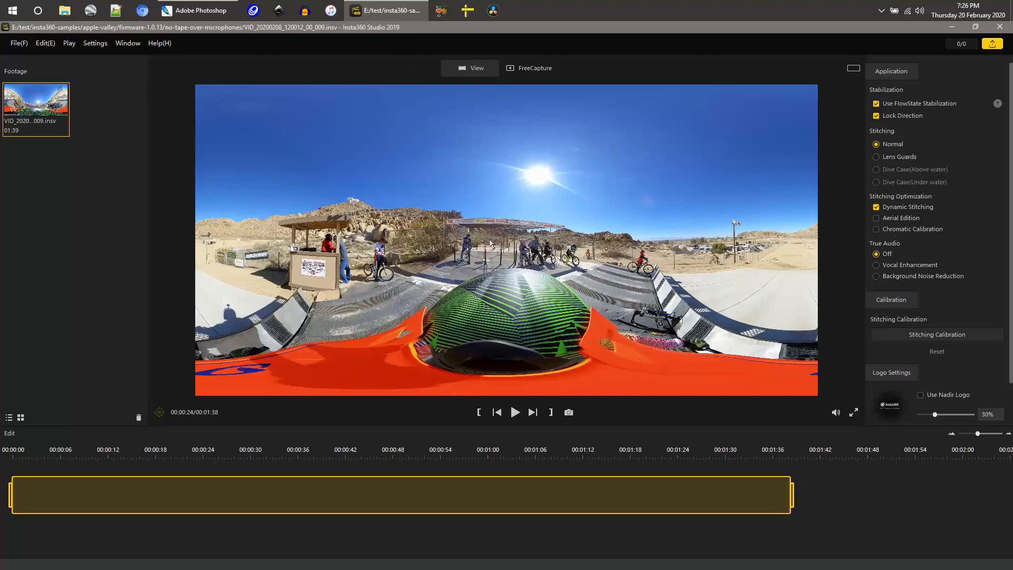
mouse_move(479, 89)
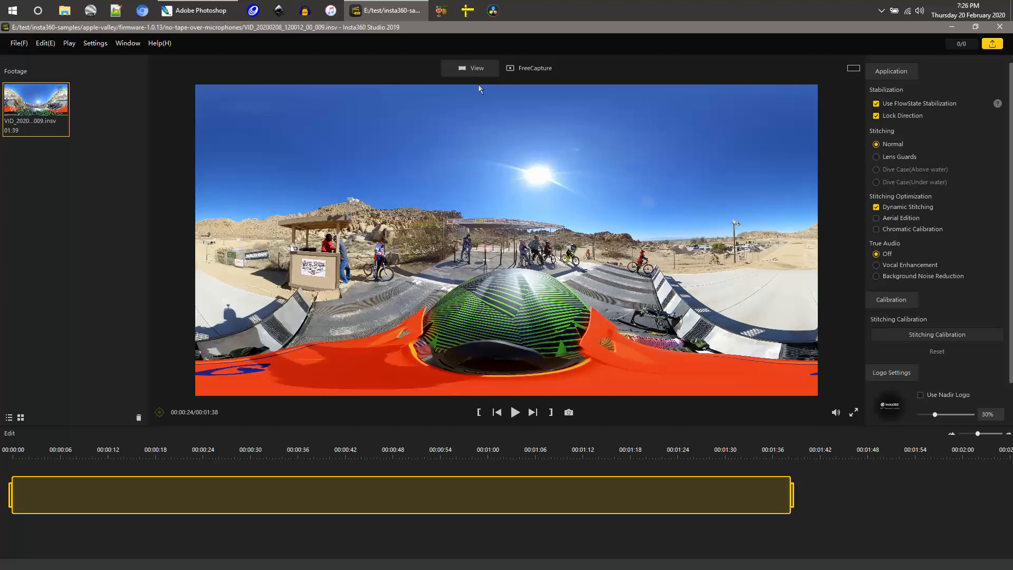
mouse_move(419, 211)
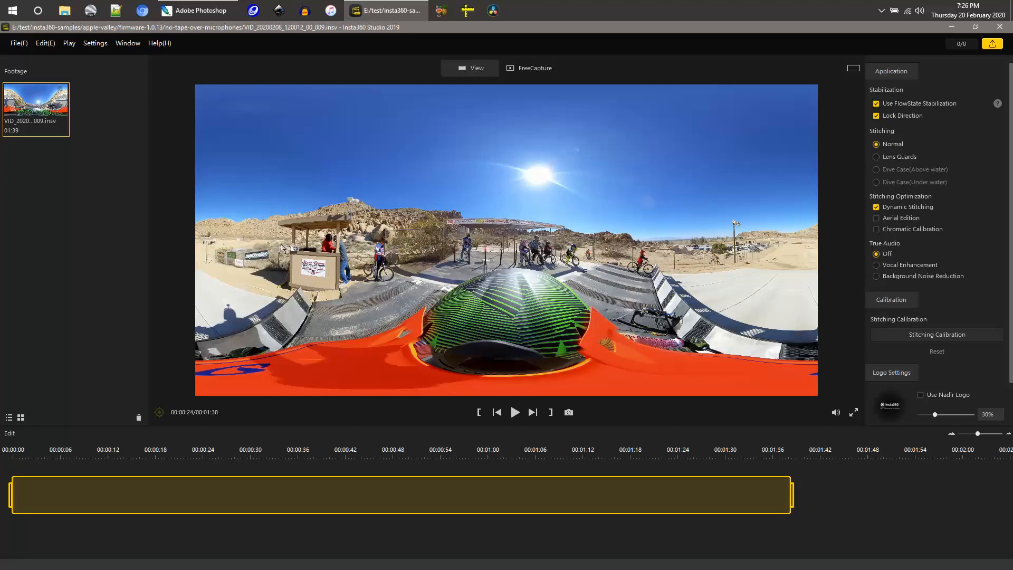
mouse_move(438, 192)
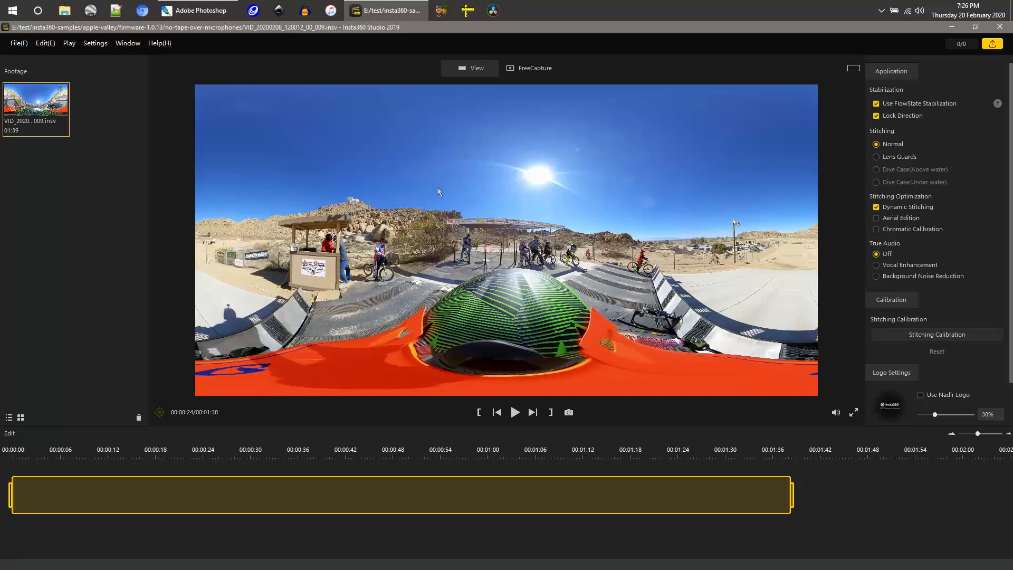
mouse_move(667, 197)
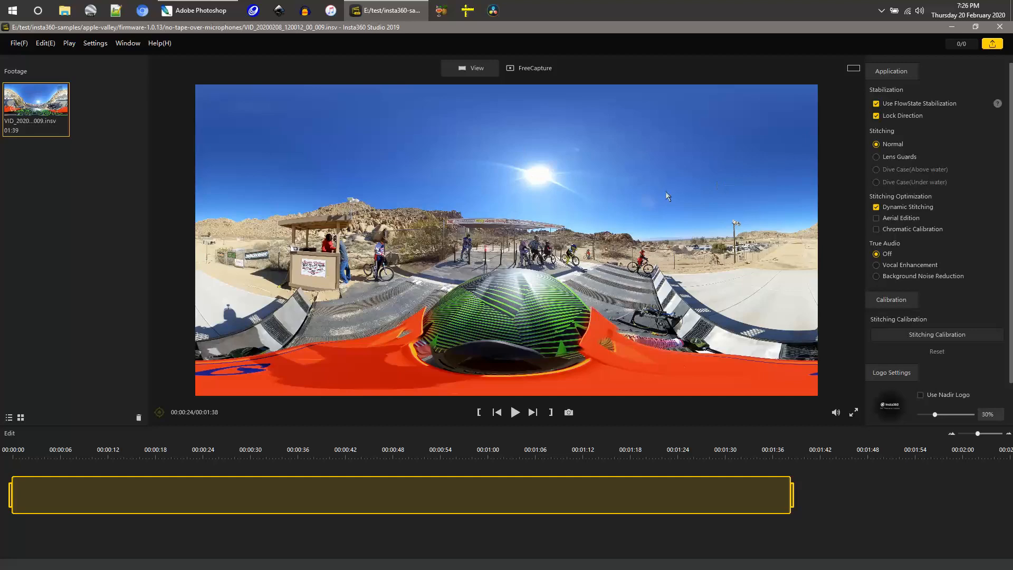
mouse_move(542, 81)
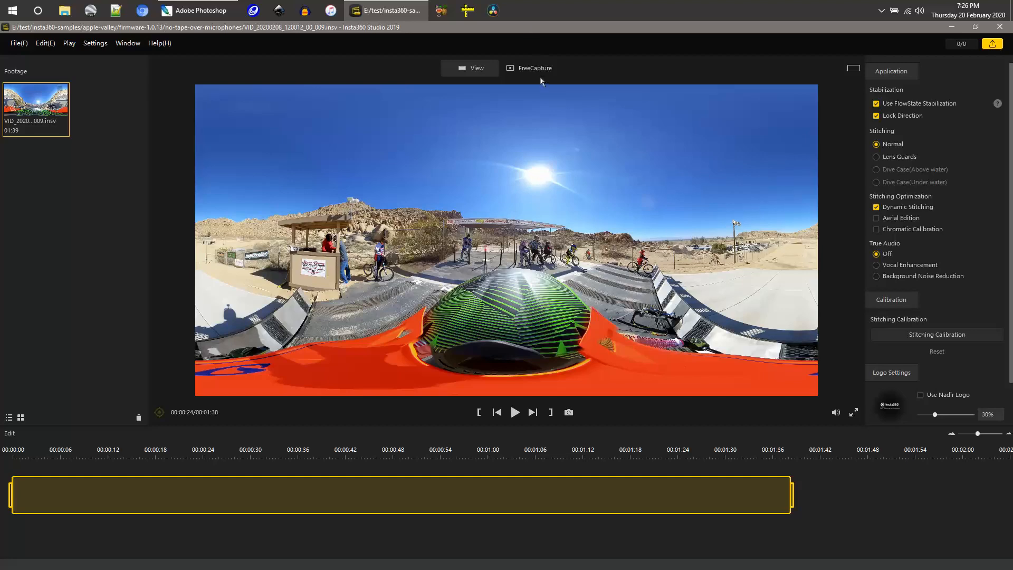
Step: Enter FreeCapture to reframe the clip as a flat shot down the start ramp
click(529, 67)
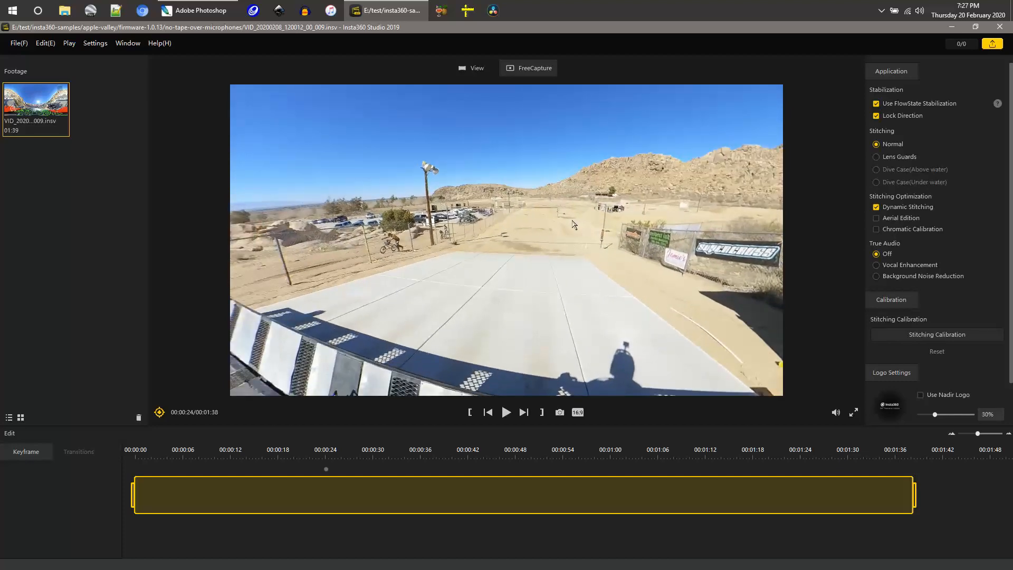
mouse_move(572, 215)
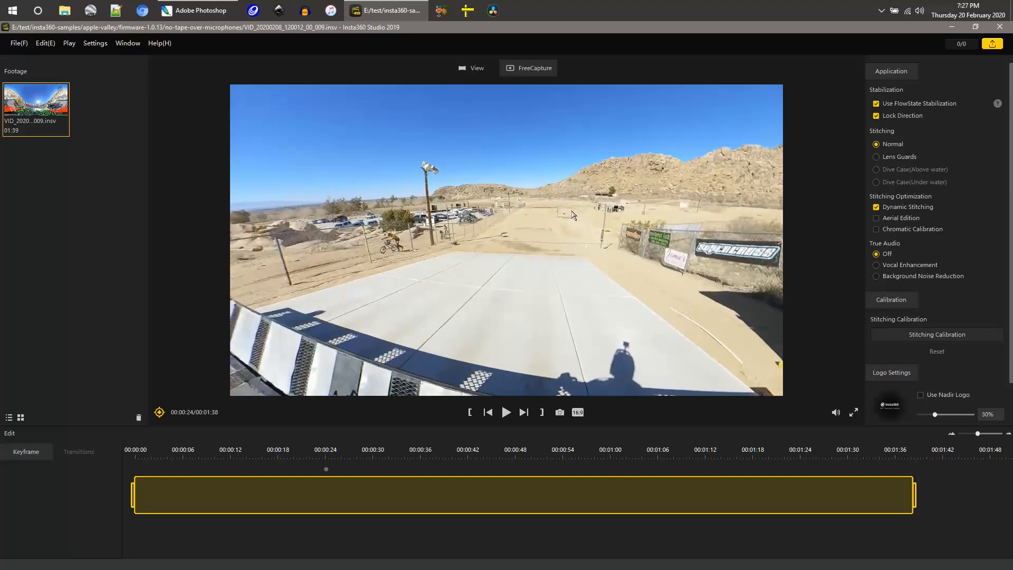
mouse_move(426, 268)
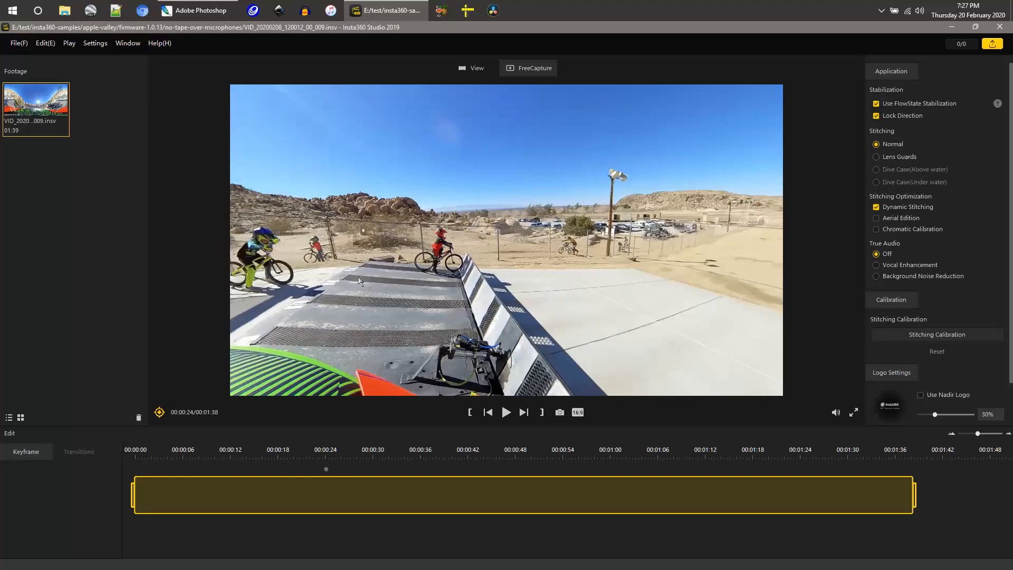
mouse_move(474, 244)
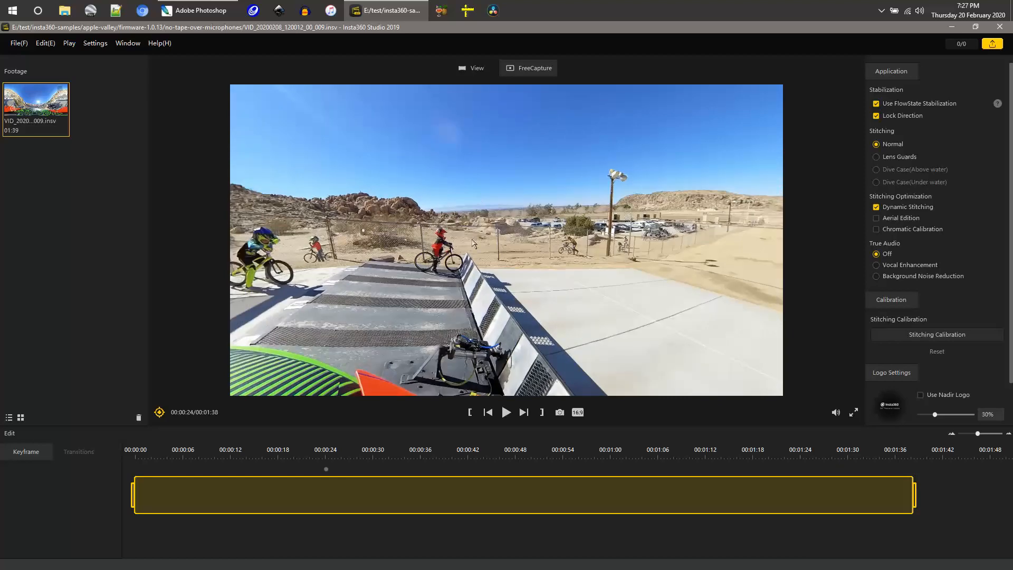
Step: Leave FreeCapture for View mode showing the full 360 panorama
click(471, 67)
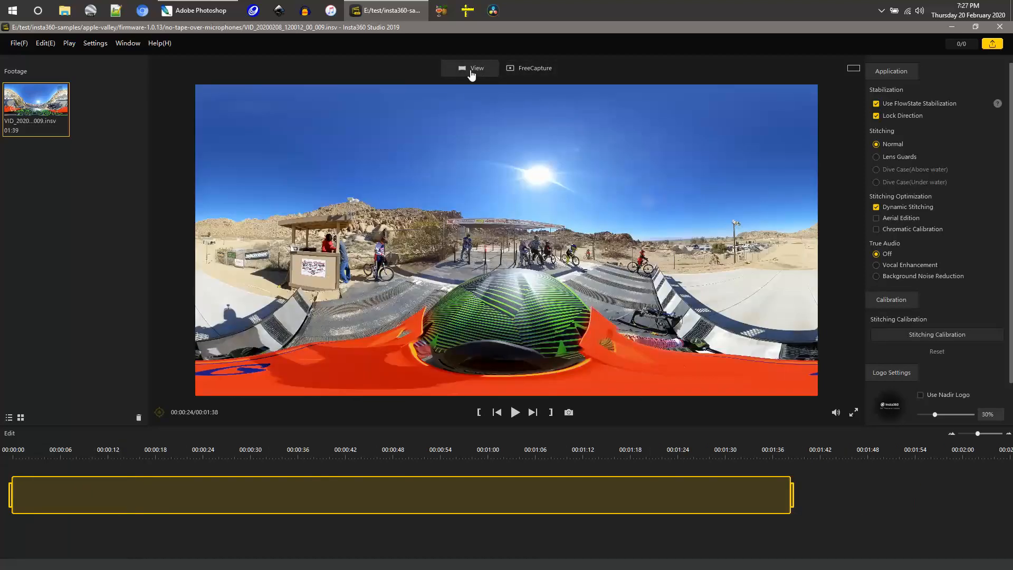
mouse_move(538, 150)
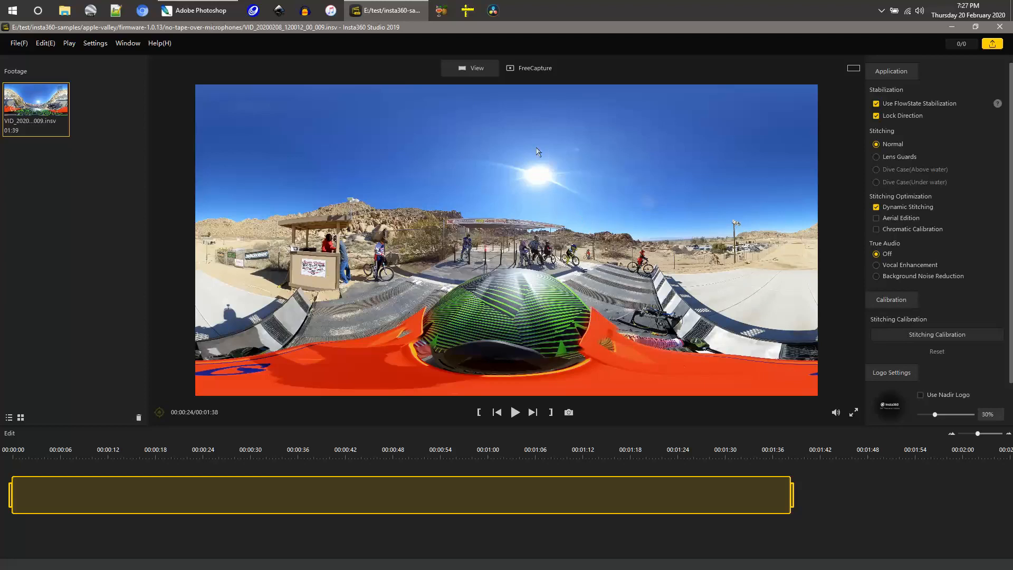
mouse_move(438, 251)
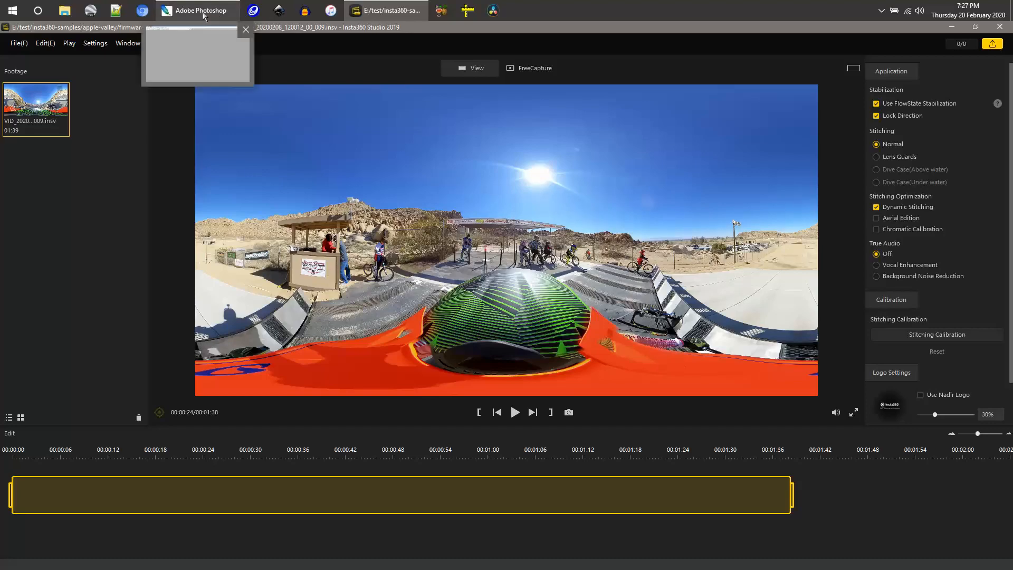
Step: Check the panorama screenshot's Image Size of 5760 by 2880 pixels and cancel without resizing
click(198, 10)
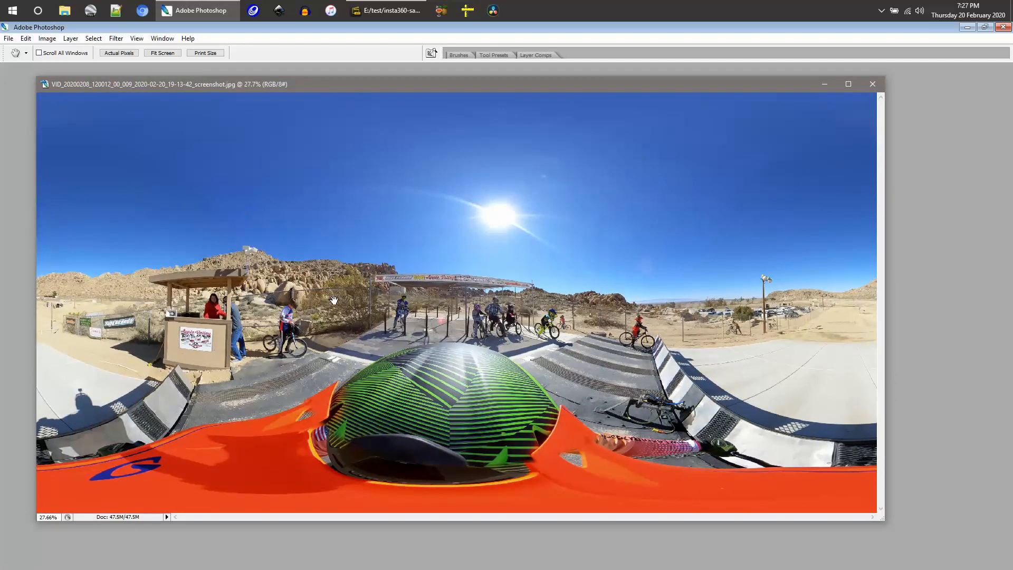
mouse_move(53, 47)
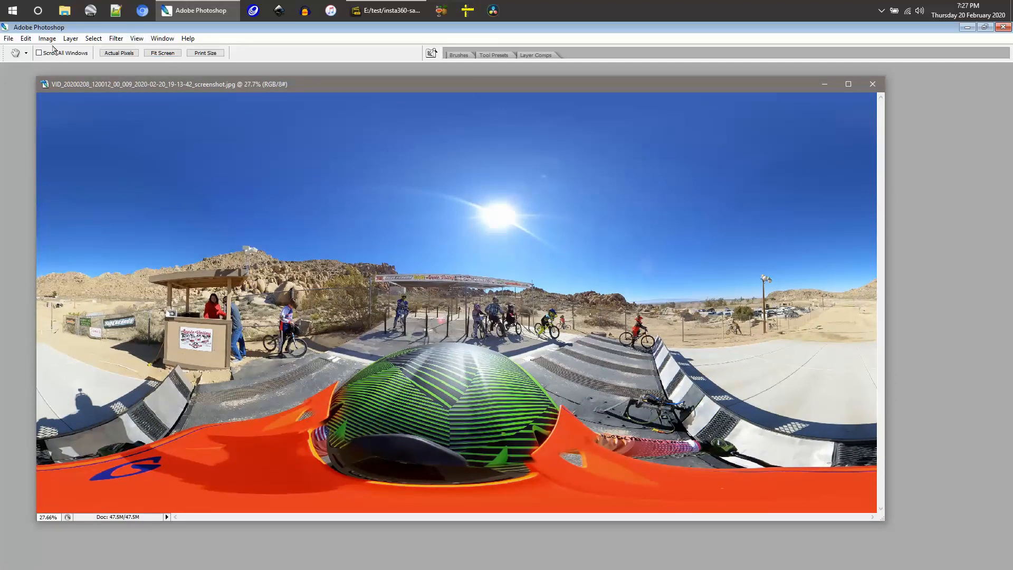
click(47, 38)
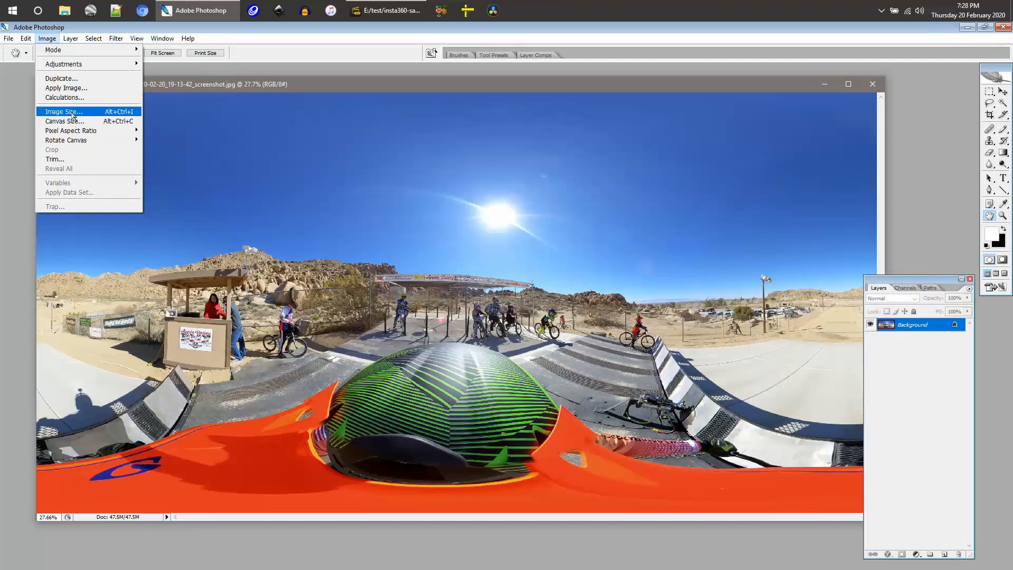
click(63, 111)
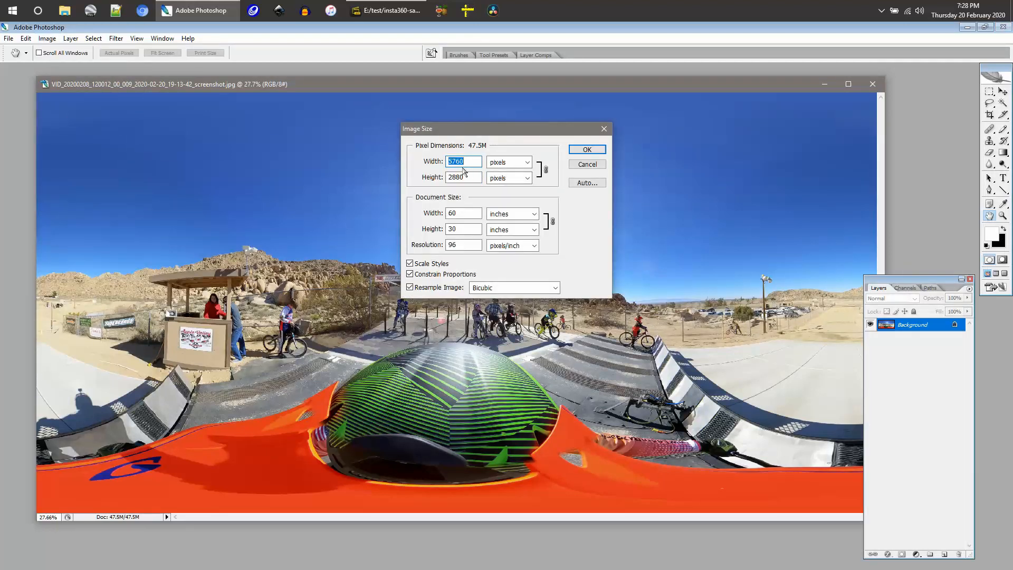
mouse_move(467, 166)
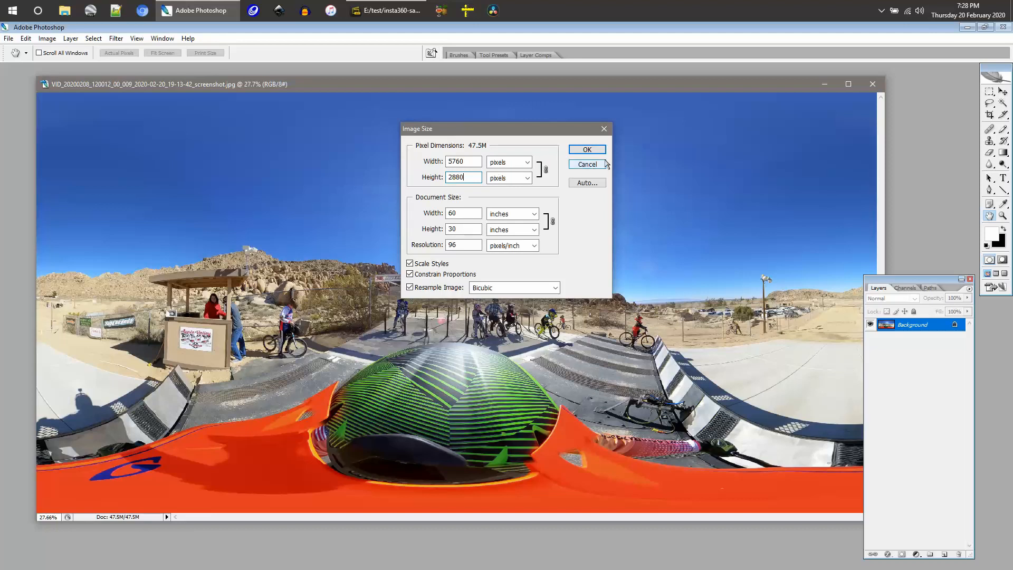
click(585, 148)
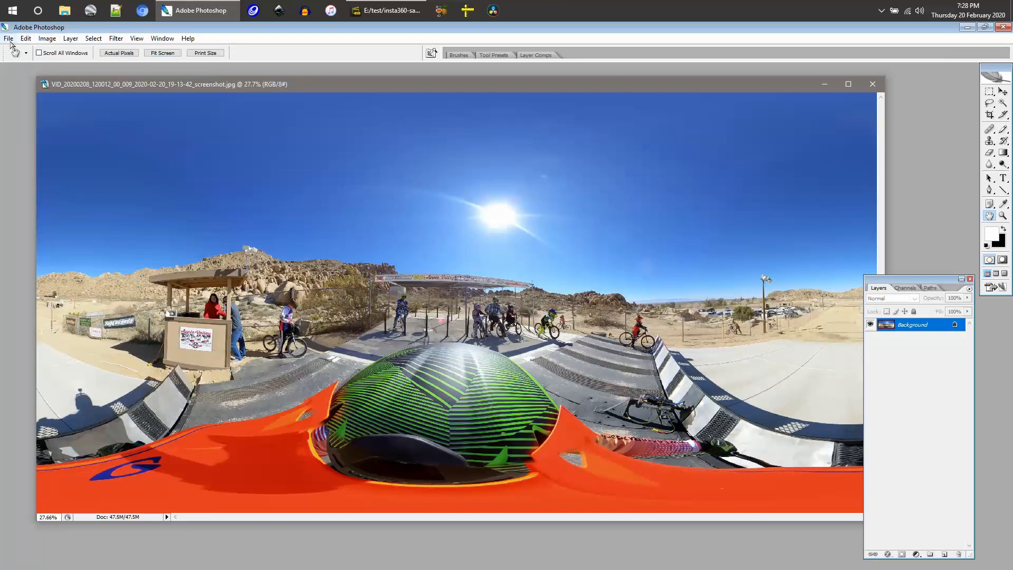
Step: Create a new 1920 by 1080 document to size the crop rectangle
click(9, 38)
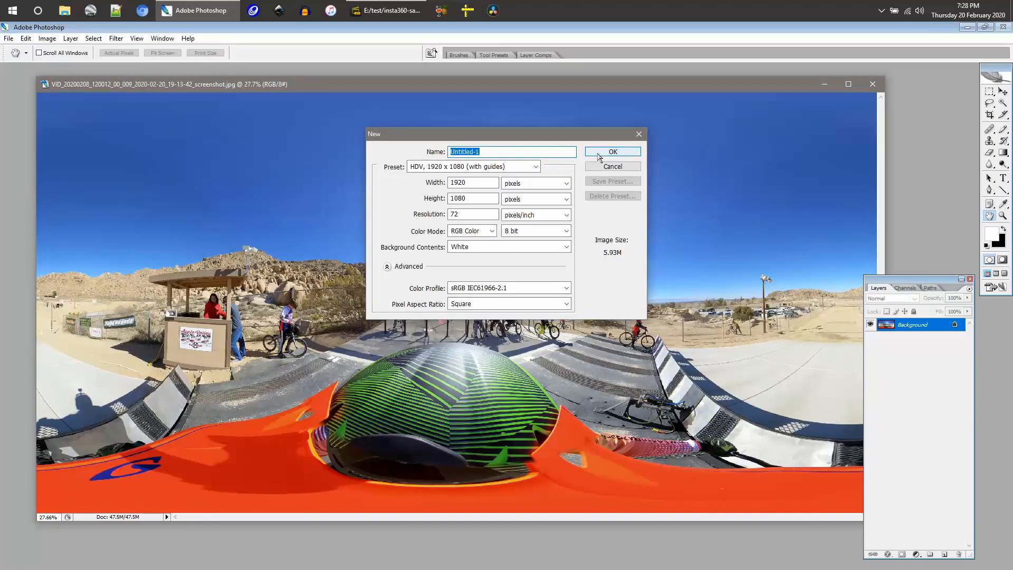
click(612, 152)
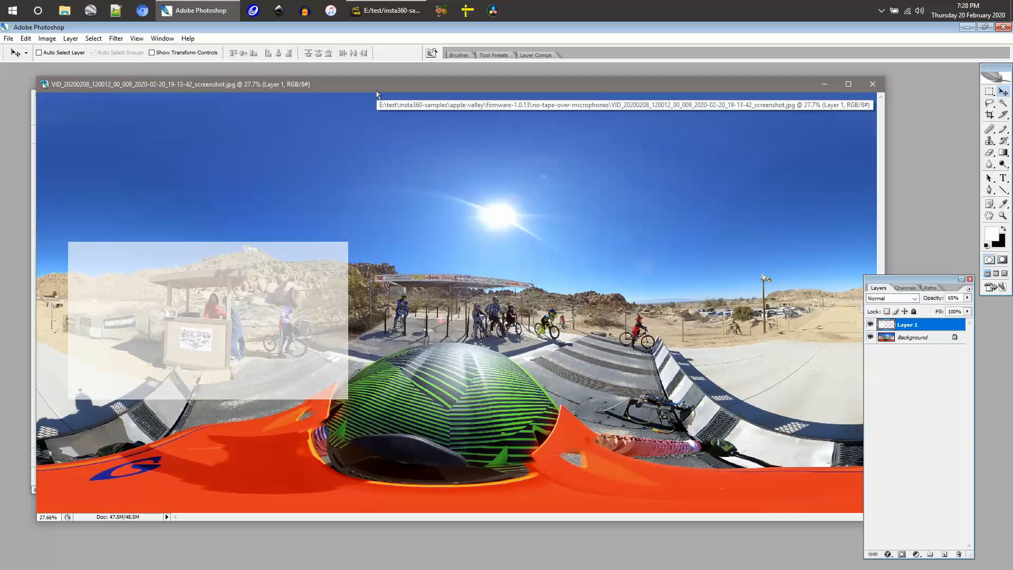
mouse_move(236, 290)
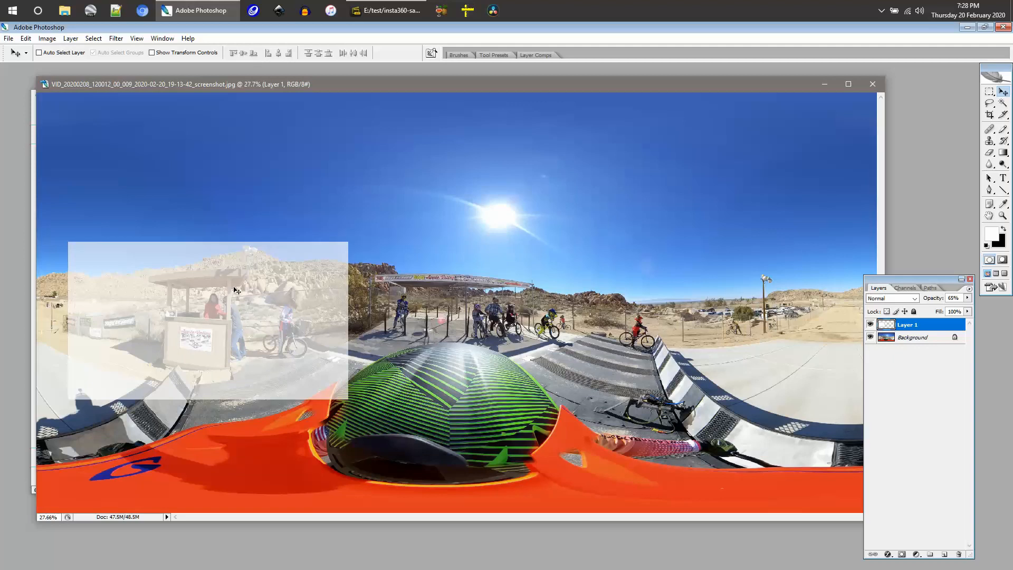
mouse_move(336, 311)
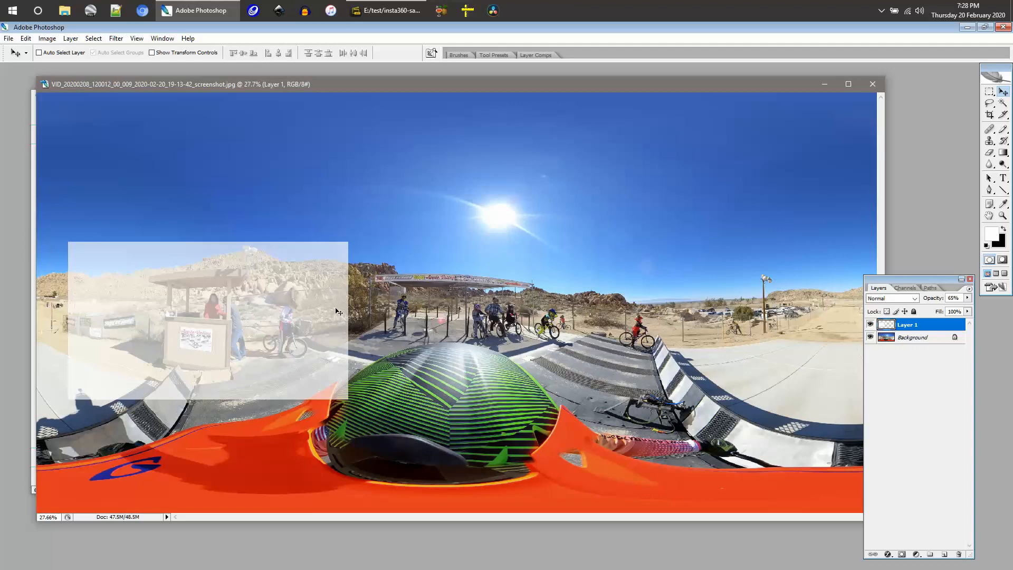
mouse_move(289, 315)
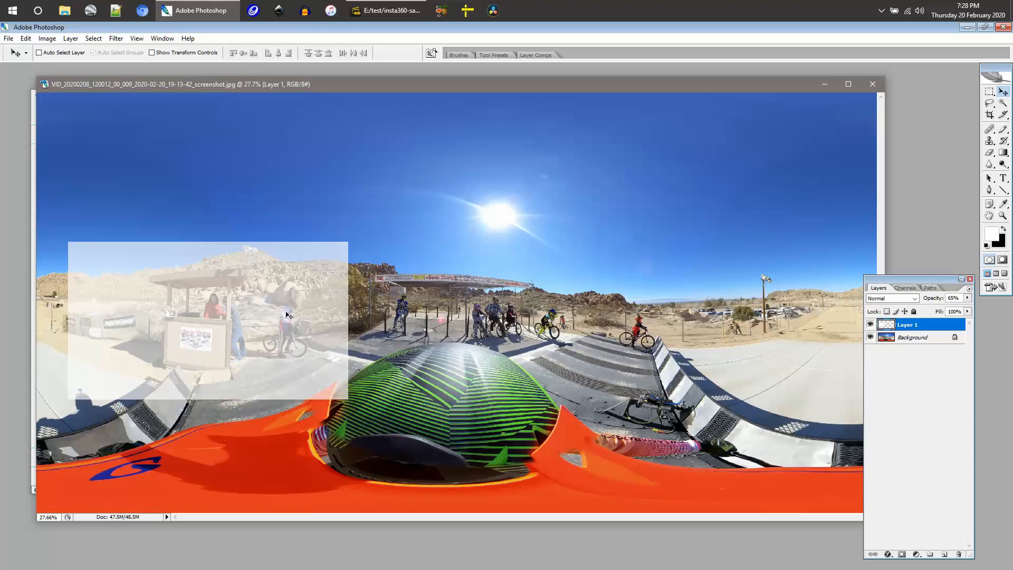
mouse_move(195, 303)
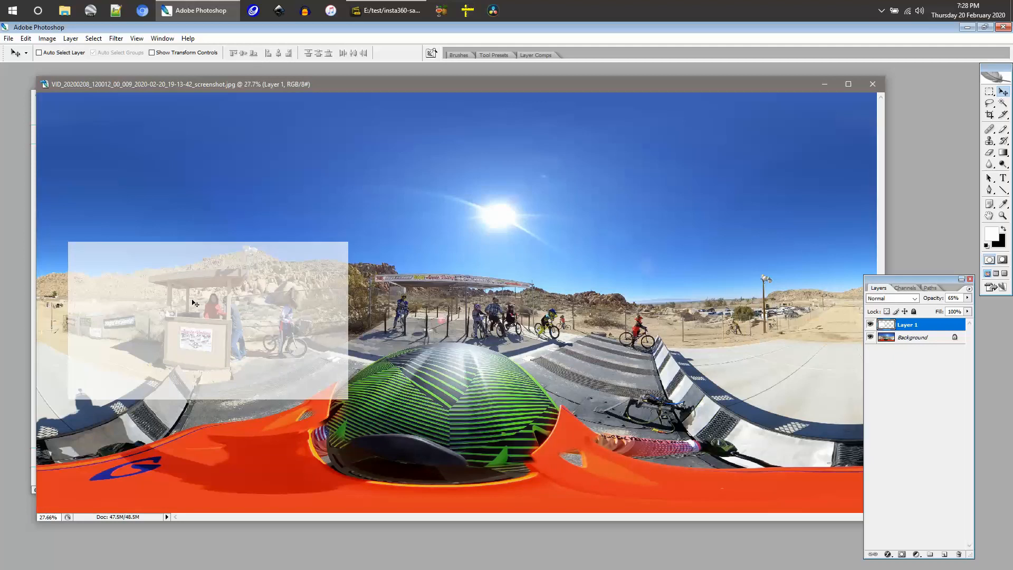
mouse_move(81, 371)
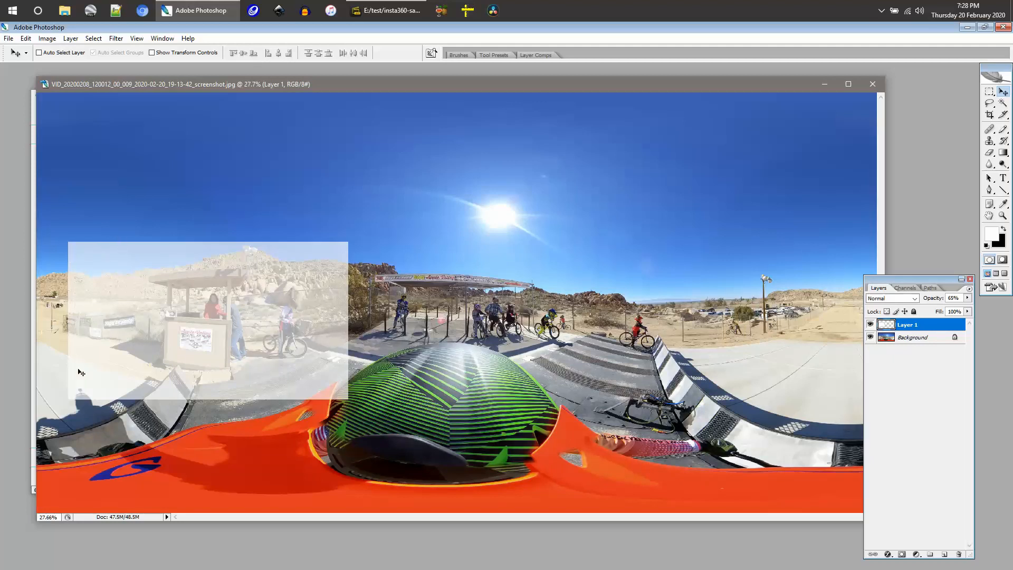
mouse_move(355, 361)
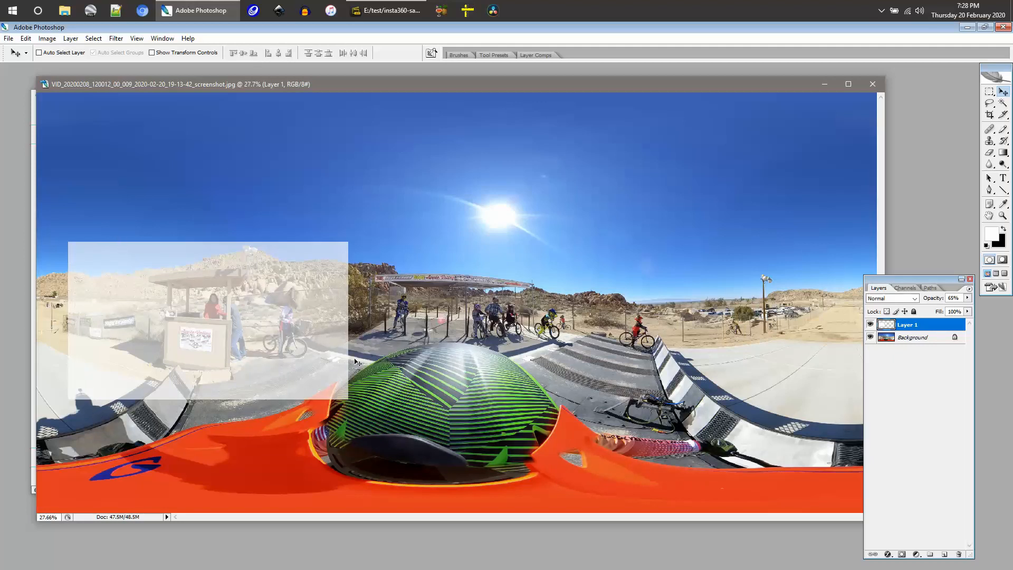
mouse_move(325, 329)
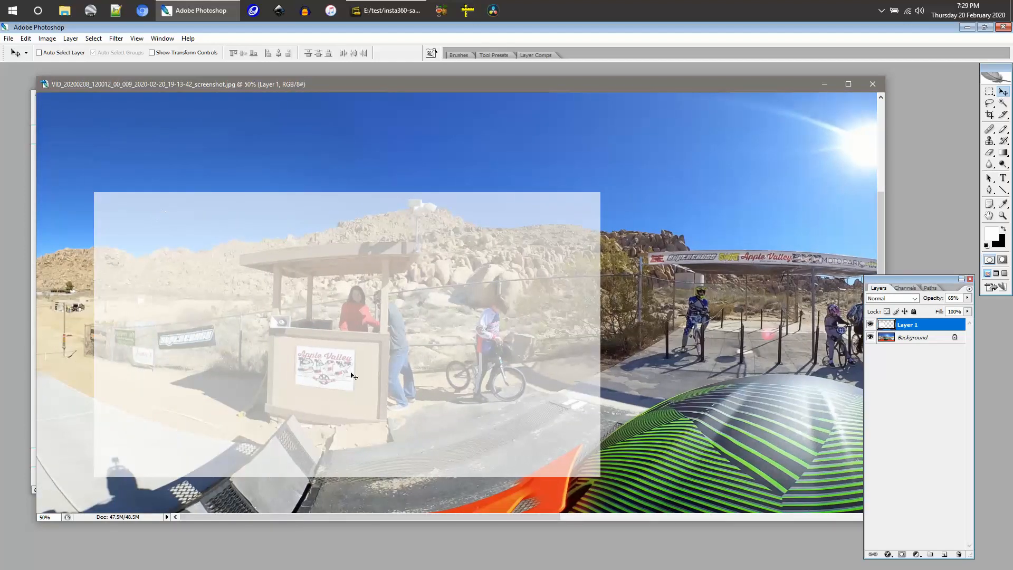
mouse_move(519, 453)
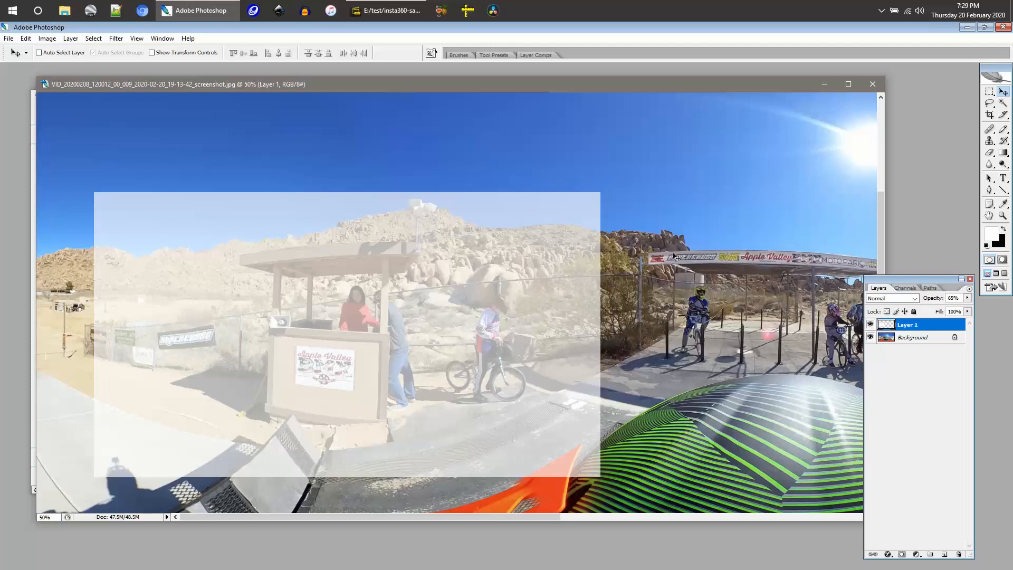
mouse_move(82, 165)
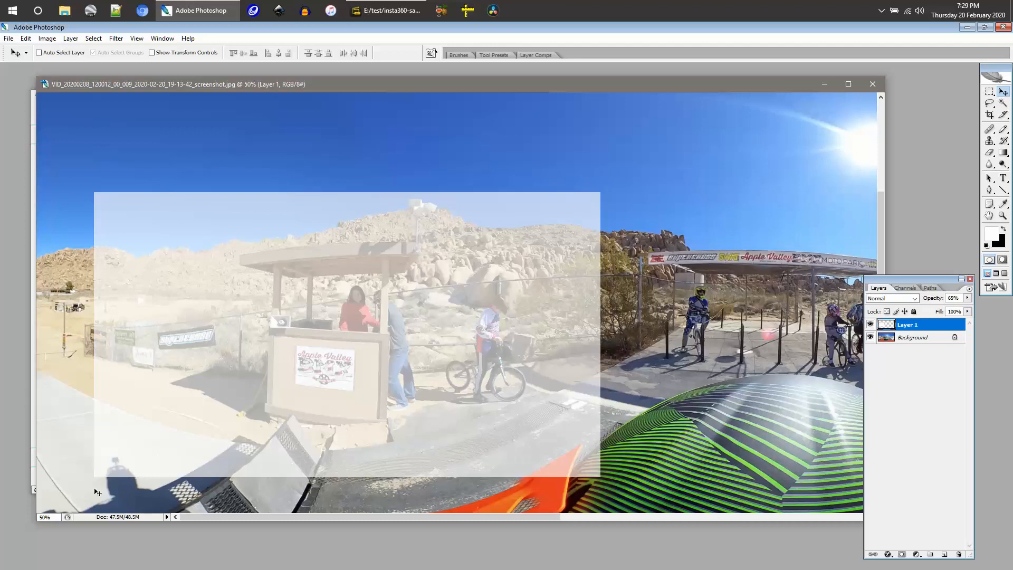
mouse_move(720, 229)
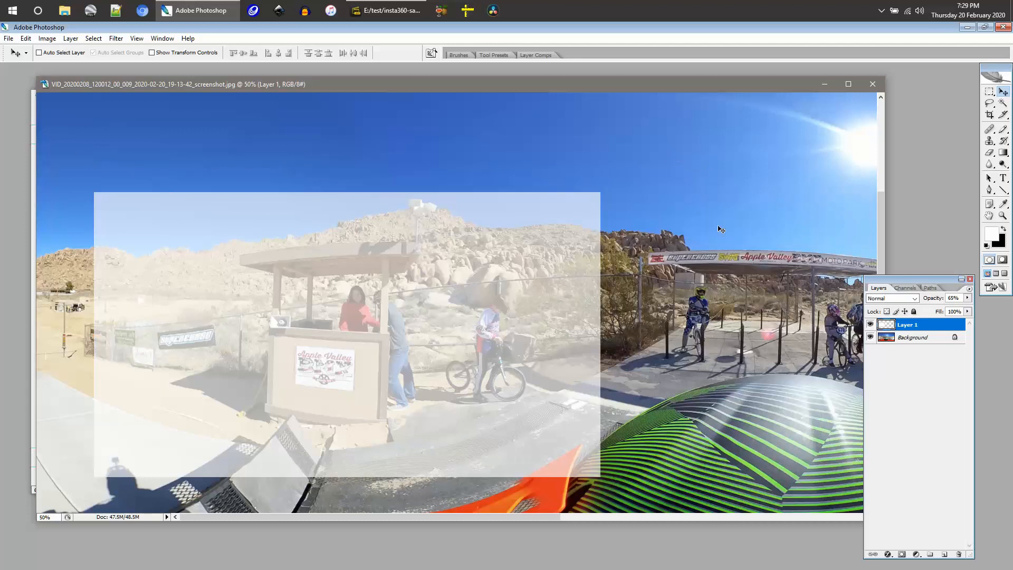
mouse_move(154, 410)
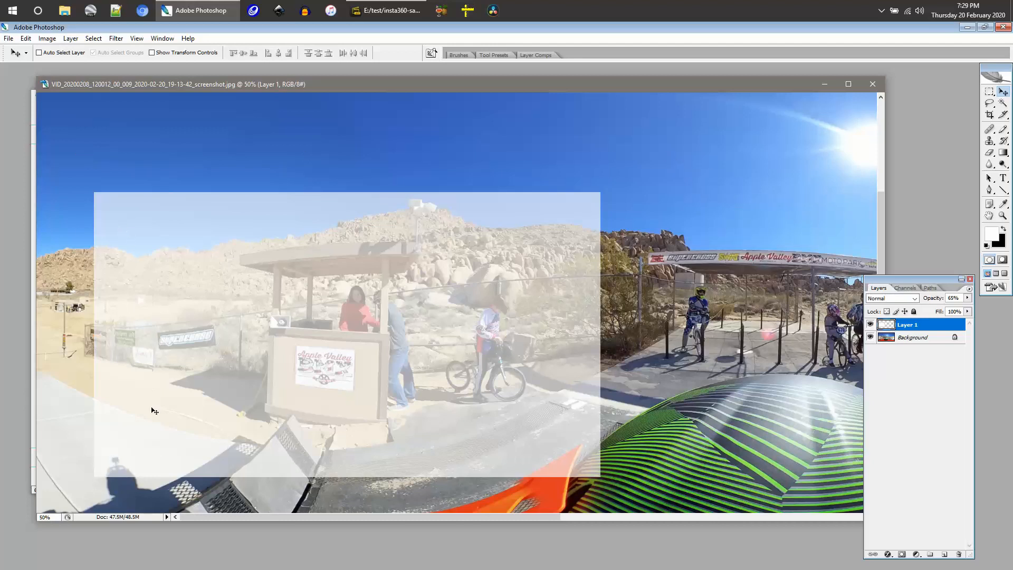
mouse_move(315, 319)
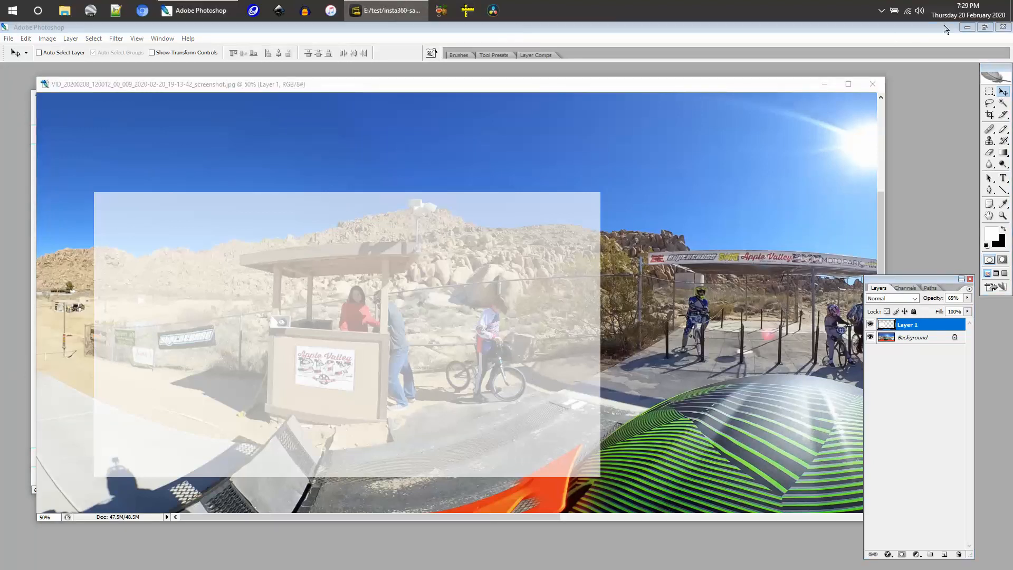
Step: Bring Insta360 Studio forward and enter FreeCapture to frame the booth
click(387, 11)
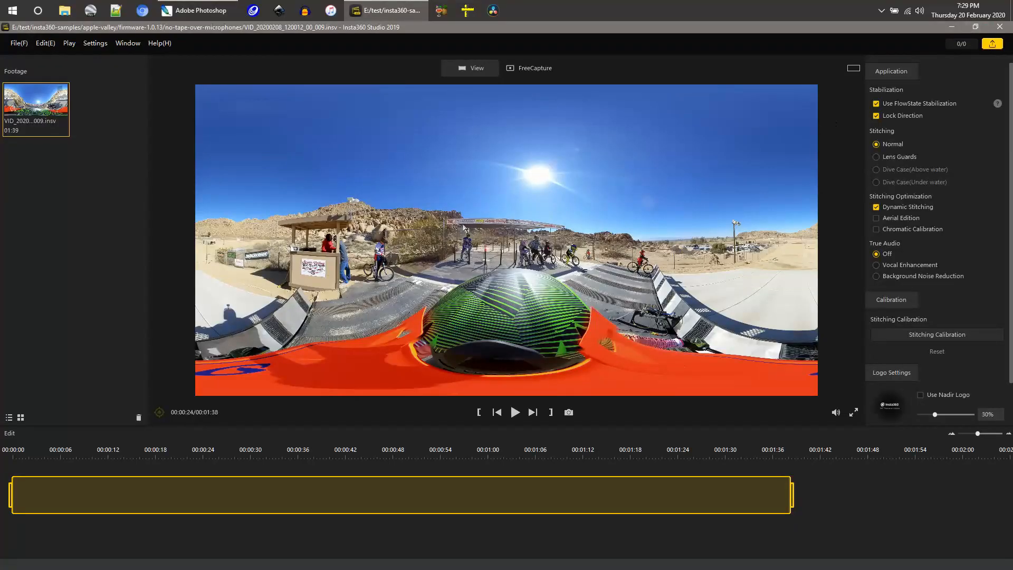
click(529, 68)
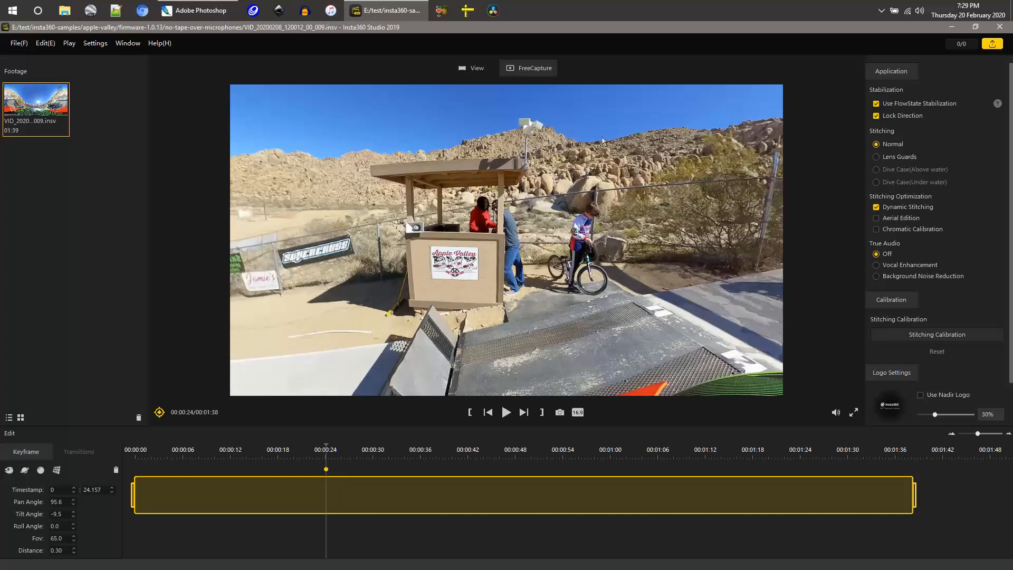
mouse_move(761, 210)
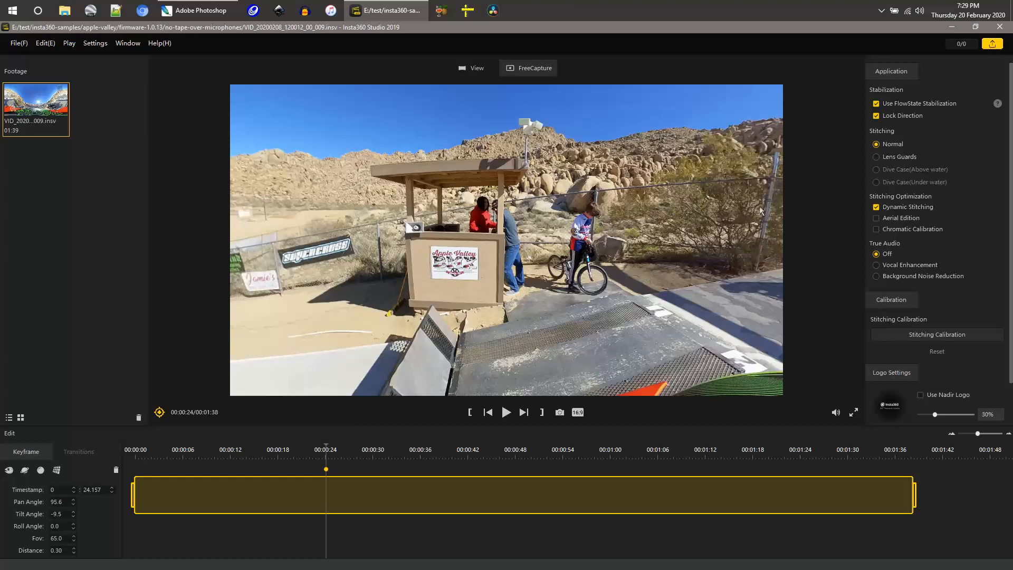
mouse_move(781, 164)
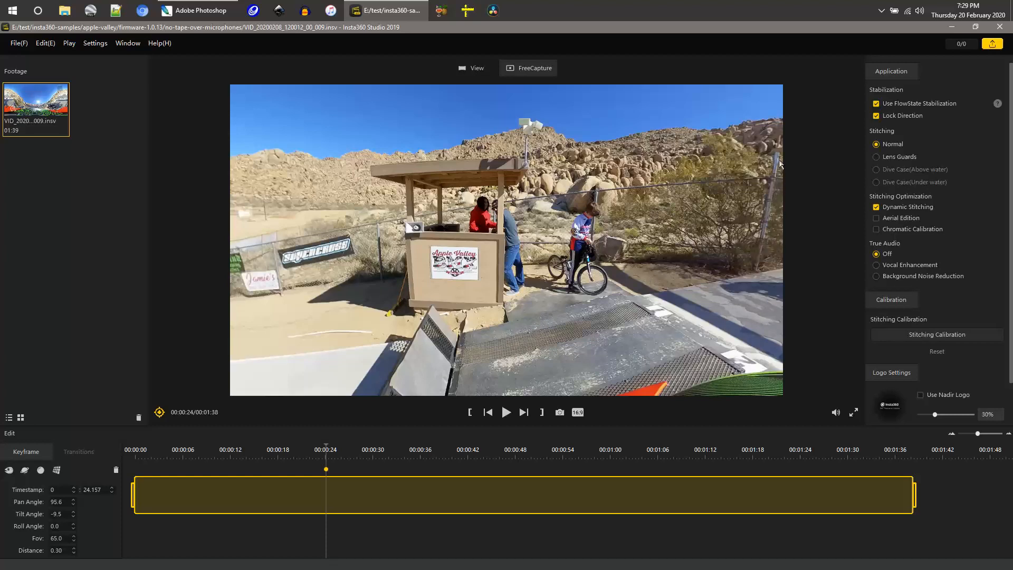
mouse_move(769, 188)
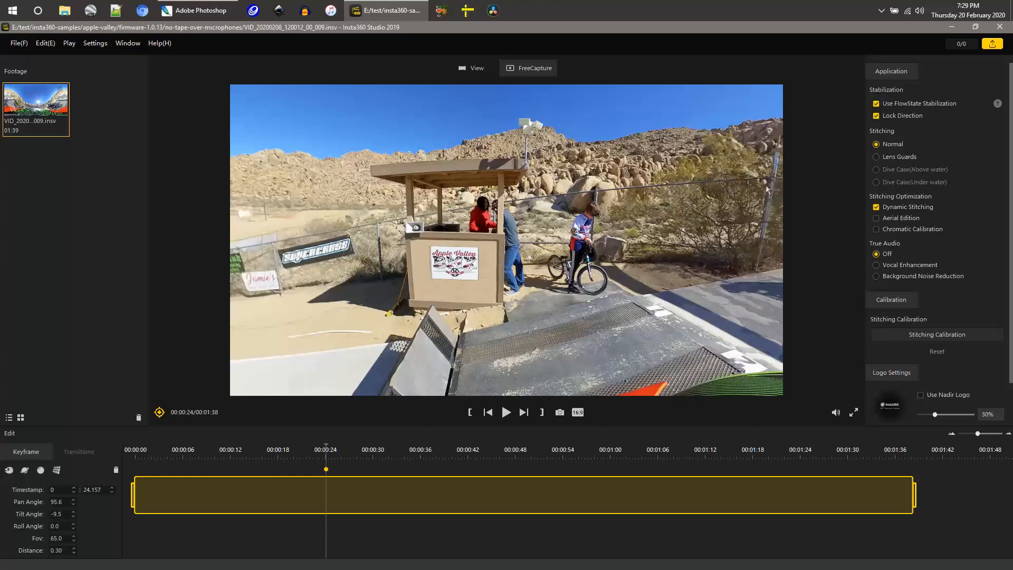
mouse_move(379, 305)
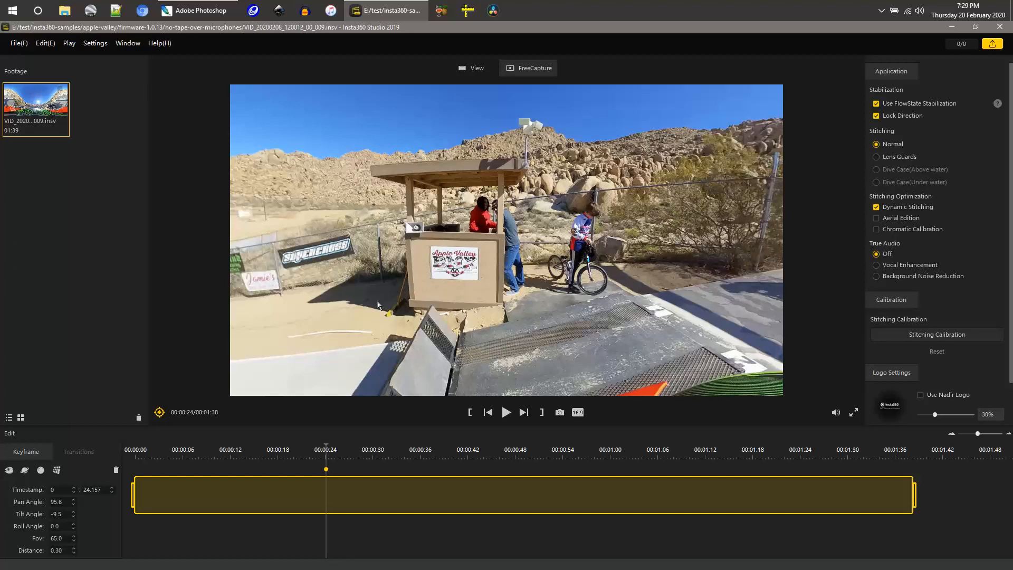
mouse_move(252, 279)
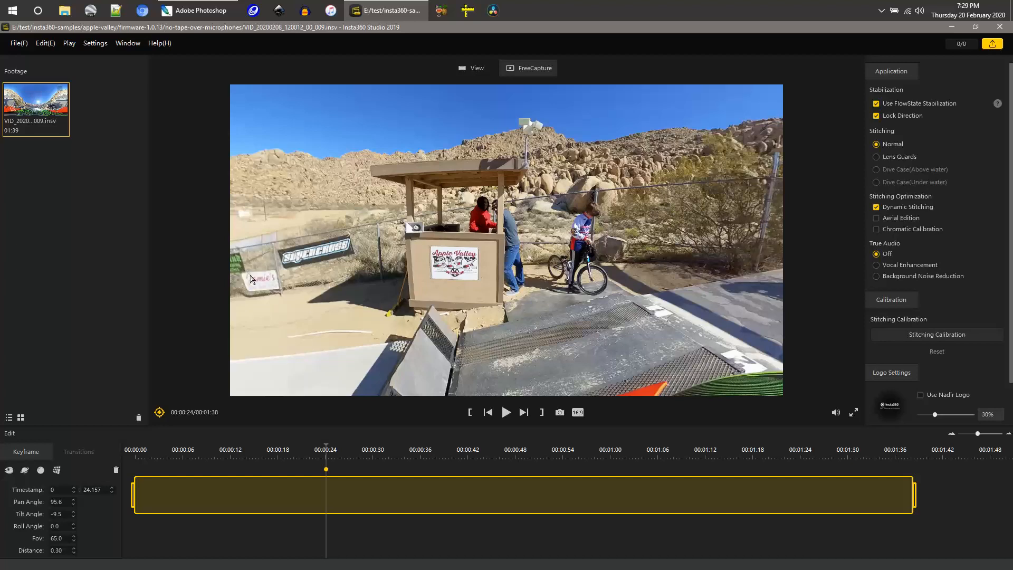
mouse_move(319, 298)
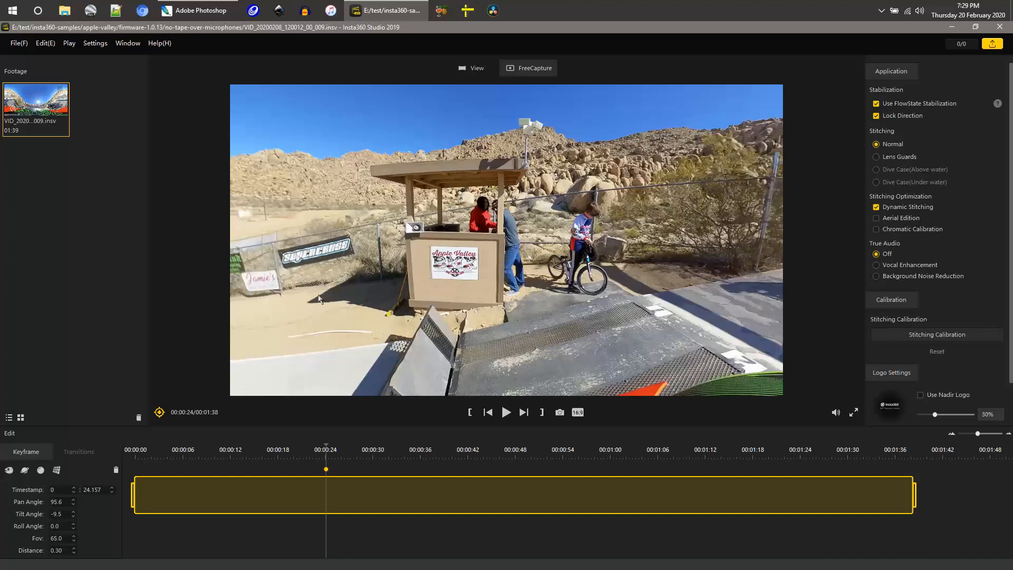
Step: Bring Photoshop forward to adjust the translucent crop rectangle over the booth
click(198, 10)
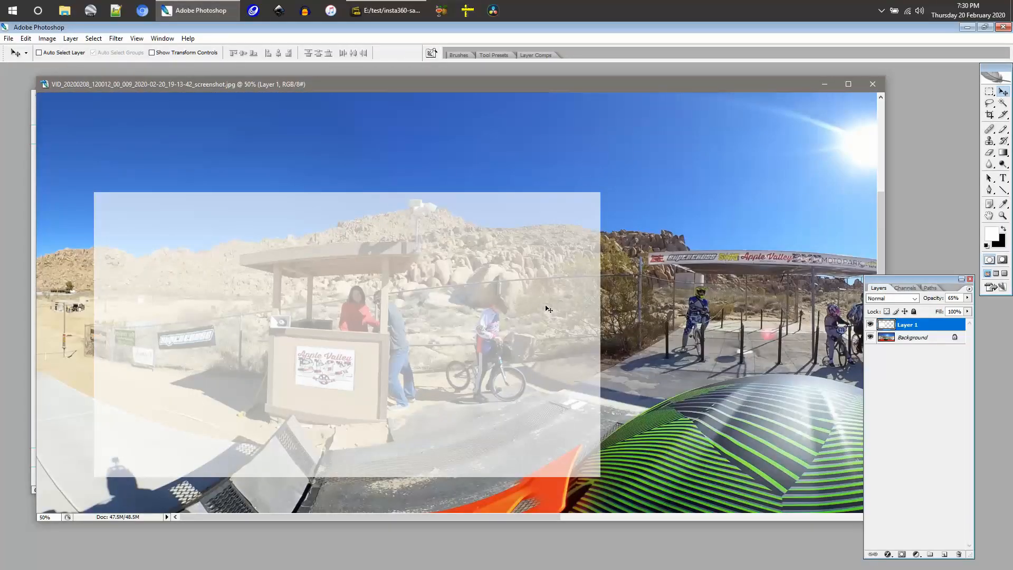
mouse_move(511, 354)
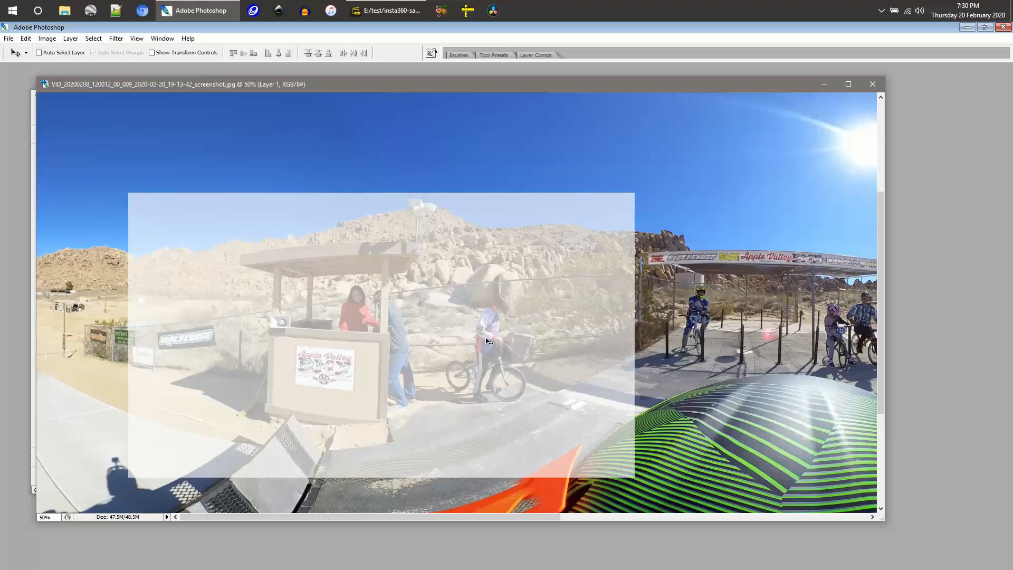
mouse_move(641, 329)
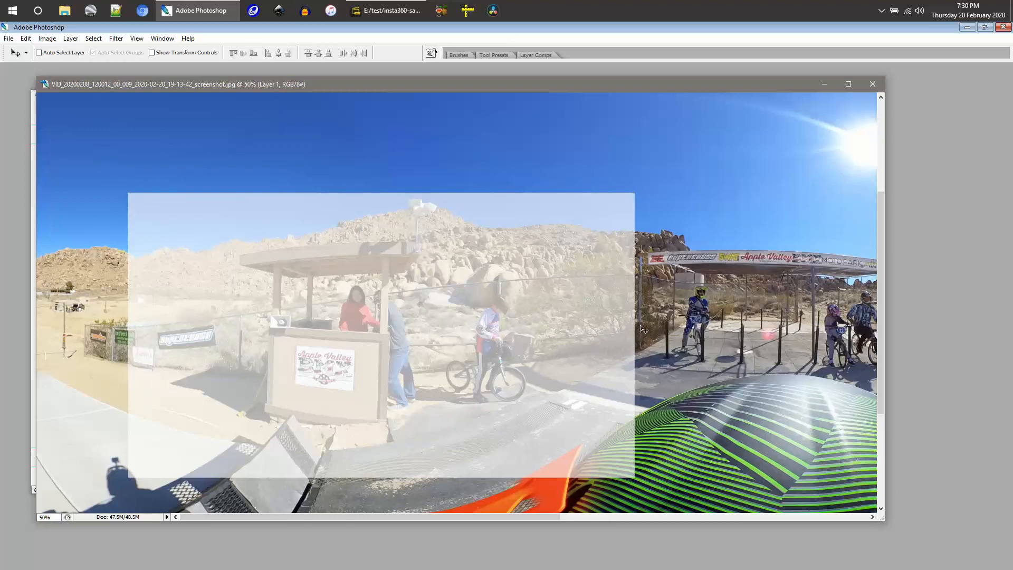
mouse_move(655, 326)
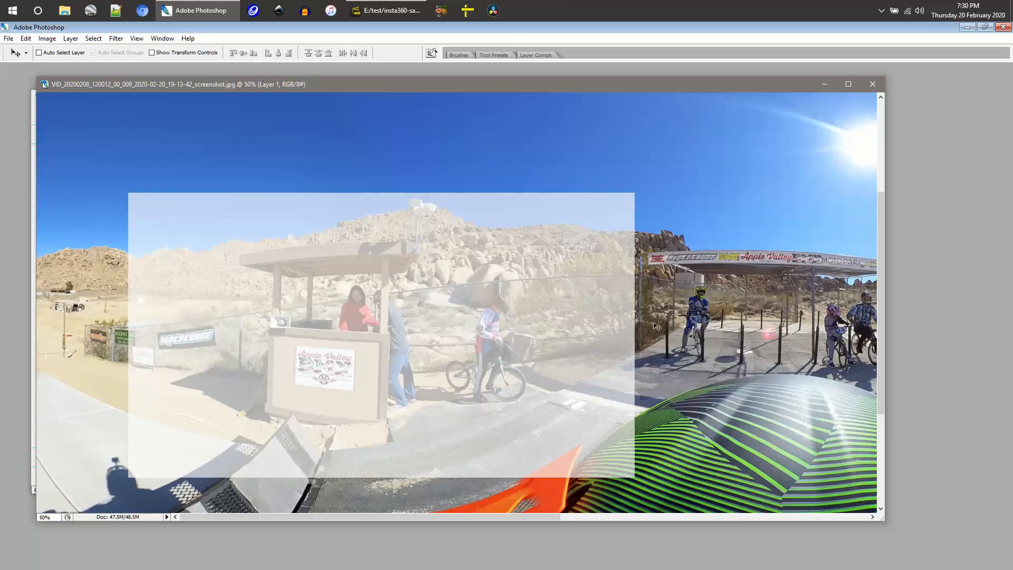
mouse_move(156, 286)
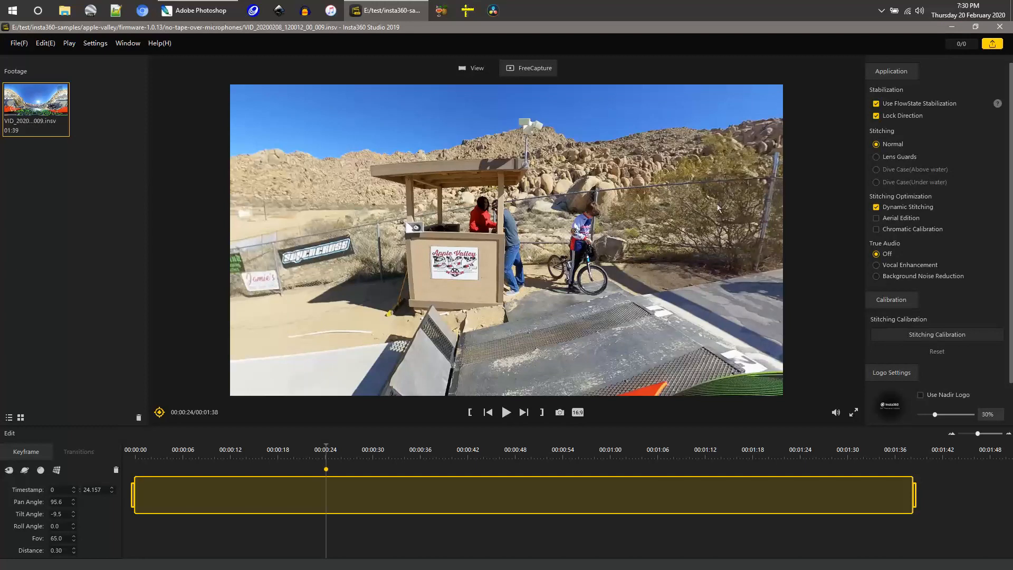
mouse_move(249, 291)
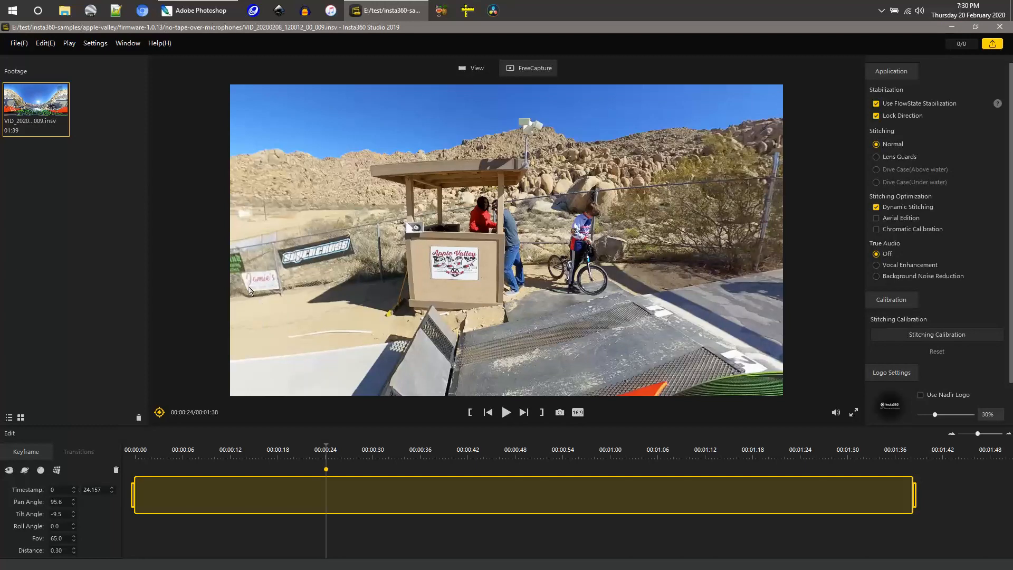
mouse_move(763, 191)
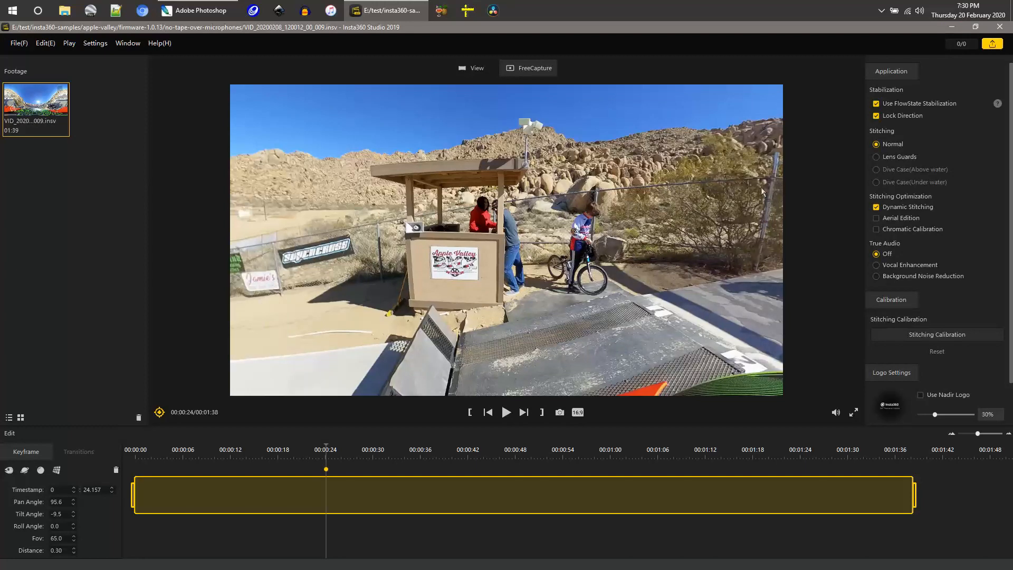
mouse_move(752, 283)
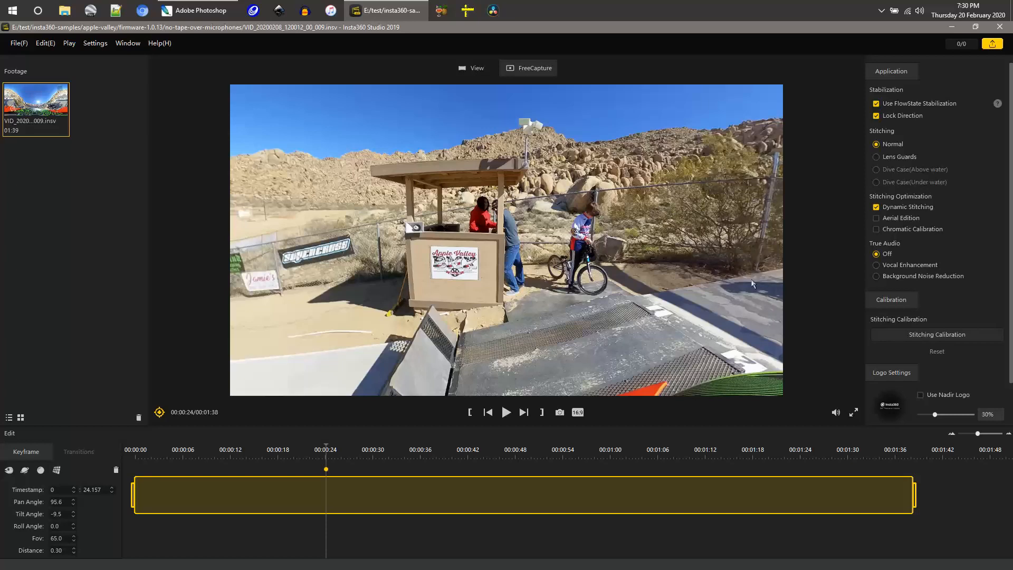
mouse_move(761, 188)
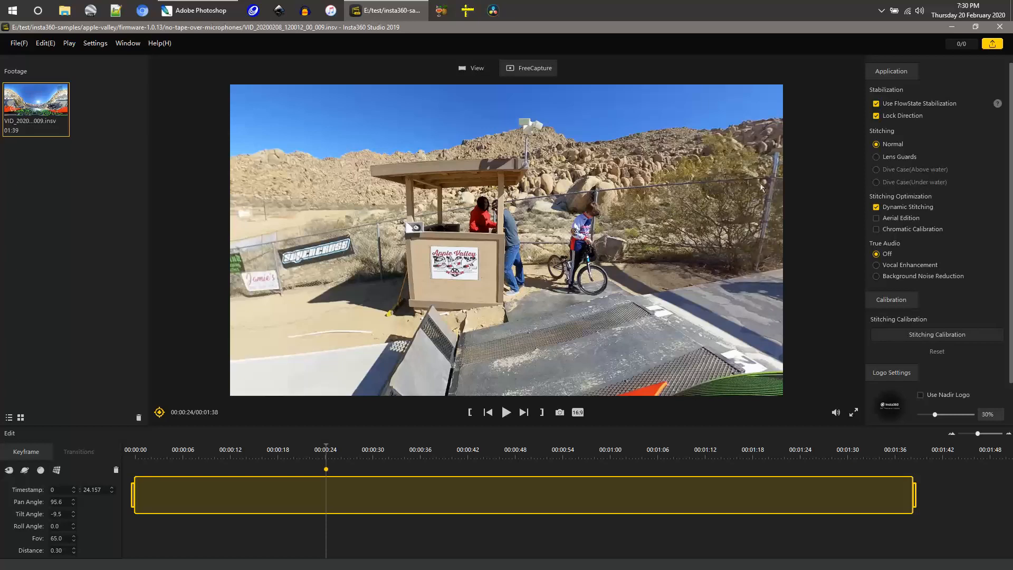
mouse_move(750, 216)
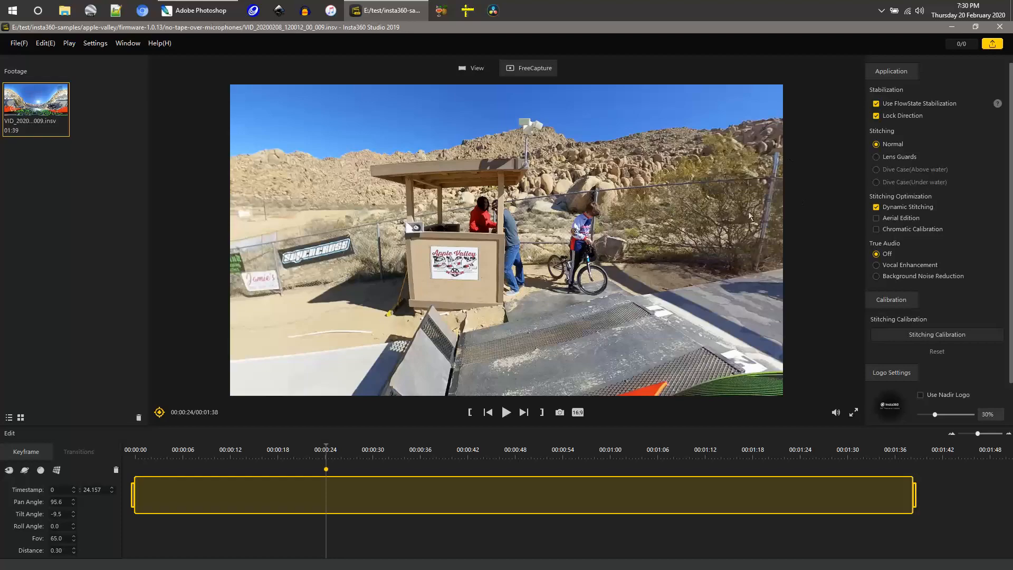
Step: Bring Photoshop forward to compare framing against the 65% opacity crop layer
click(197, 10)
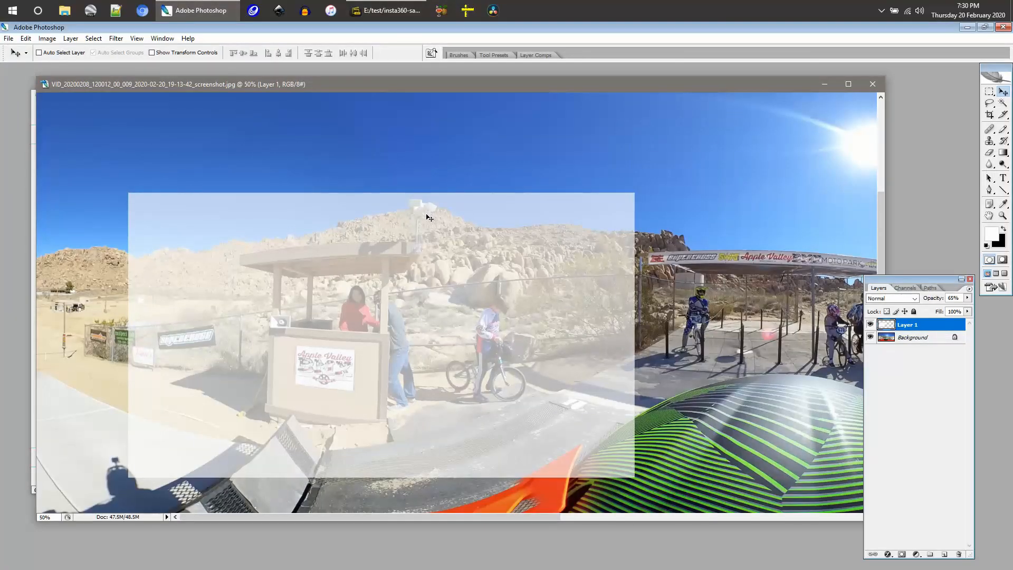
mouse_move(423, 179)
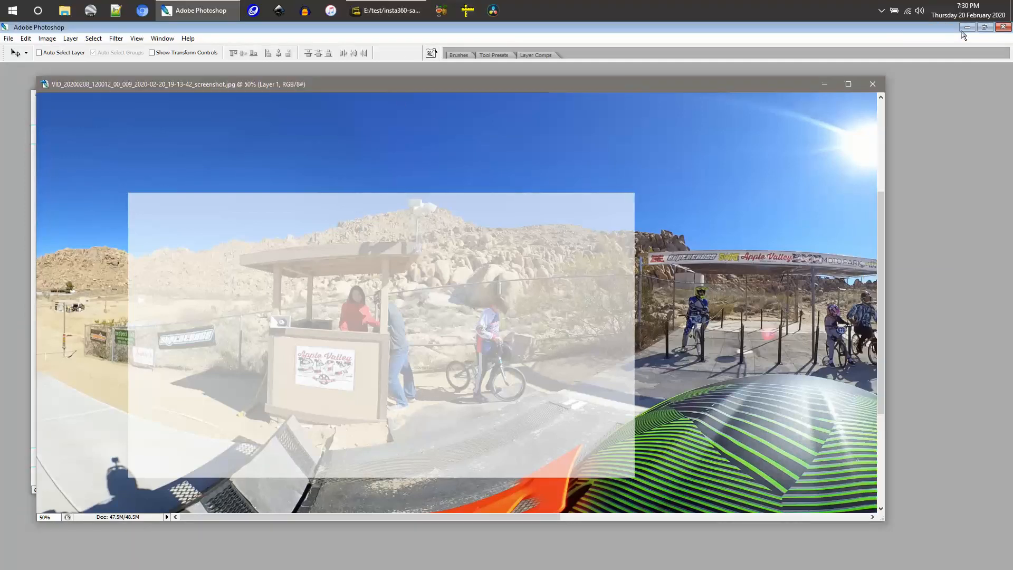
Step: Return to Insta360 Studio to lower the FreeCapture tilt angle to -15.8
click(384, 10)
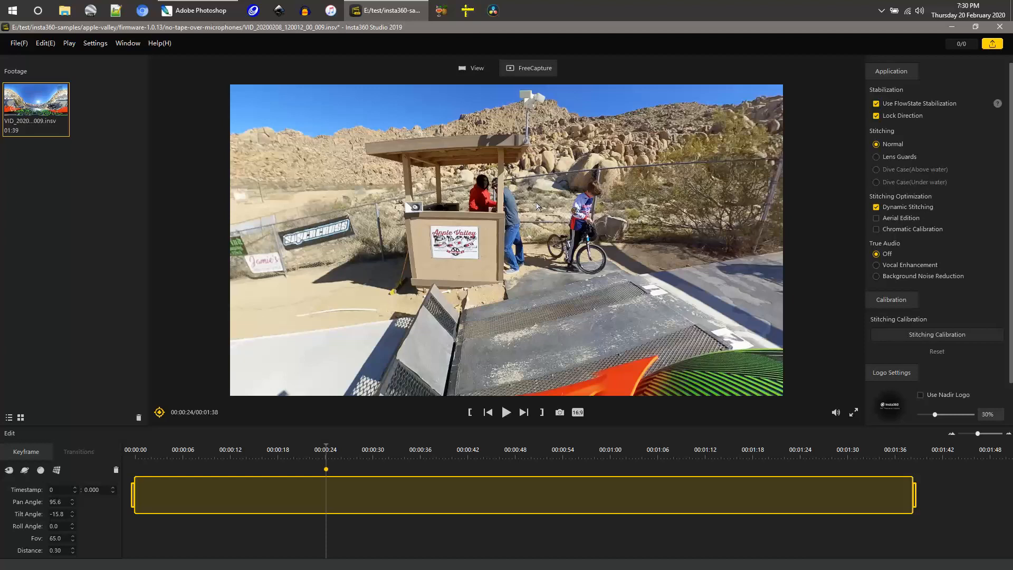
mouse_move(403, 376)
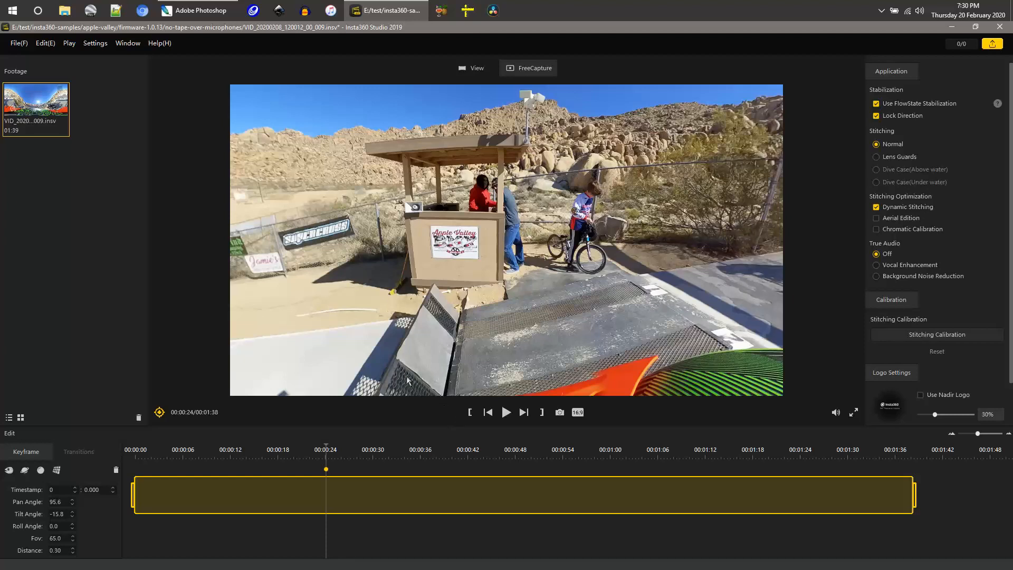
mouse_move(444, 401)
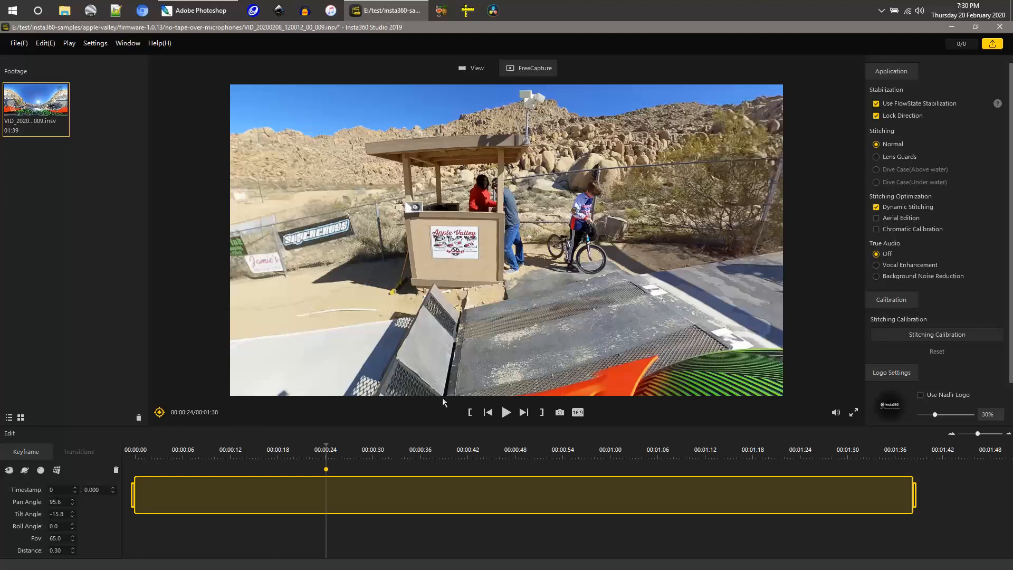
mouse_move(442, 401)
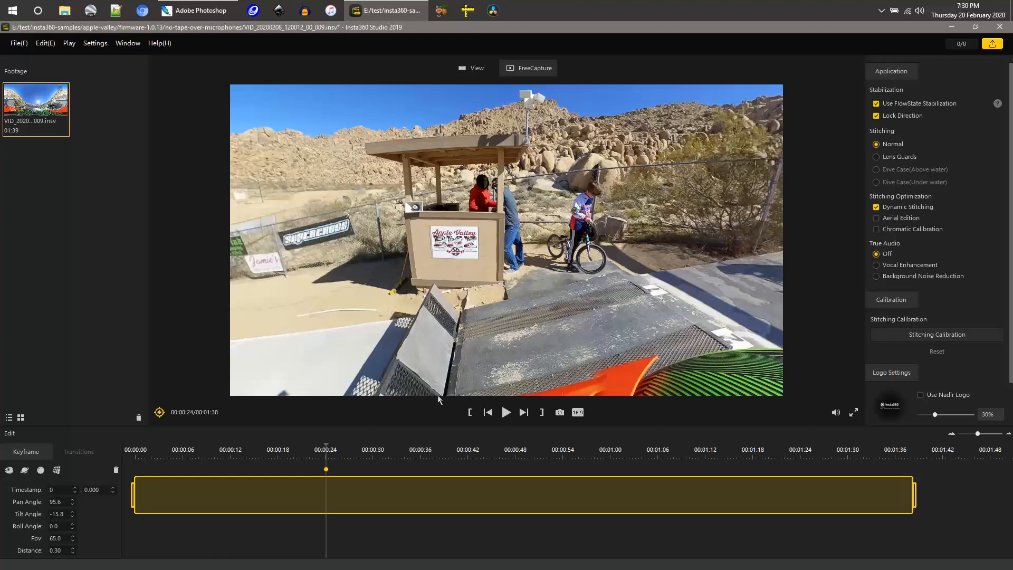
Step: Bring Photoshop forward to check the new tilt against the crop overlay
click(198, 10)
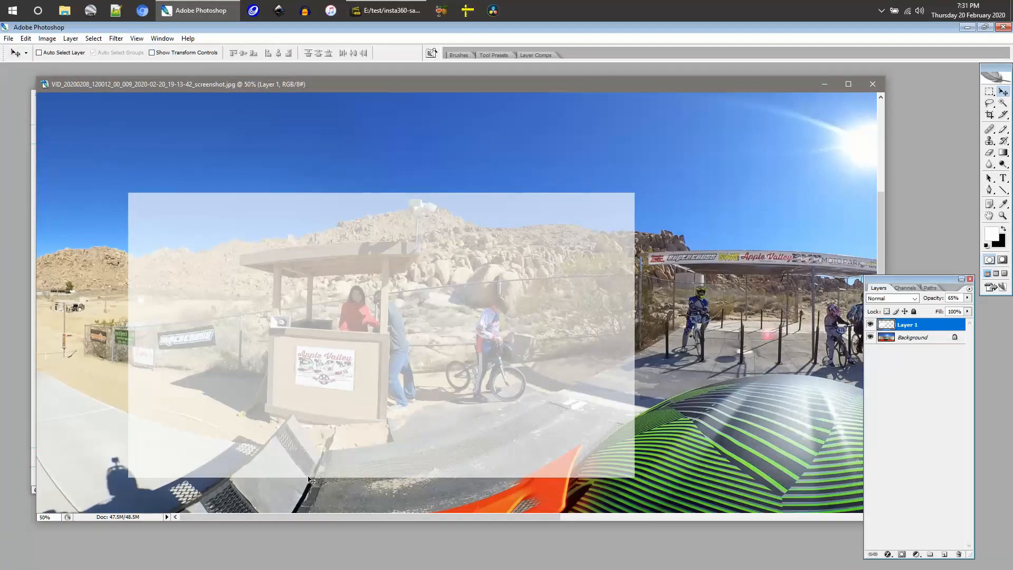
mouse_move(323, 470)
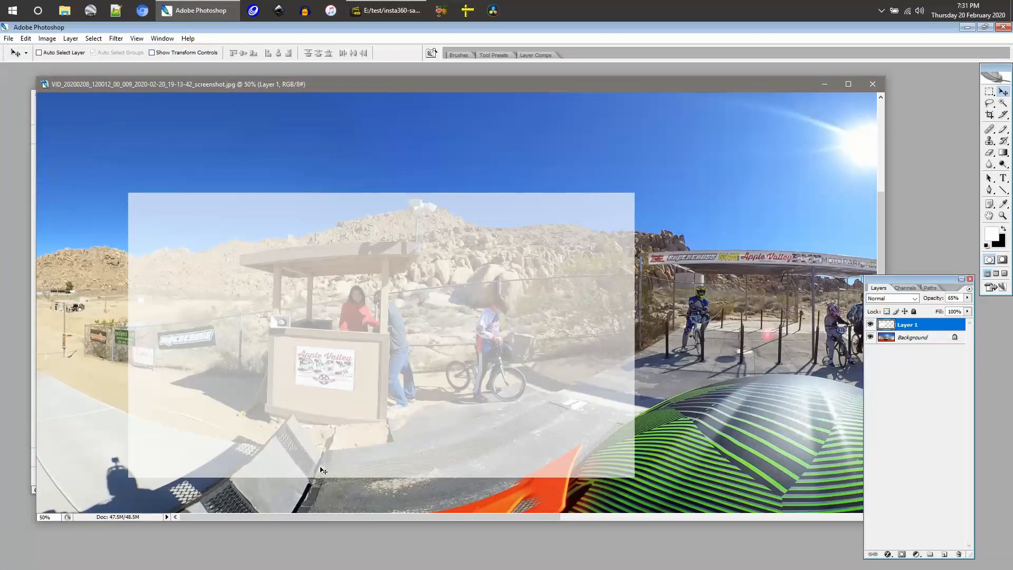
mouse_move(417, 204)
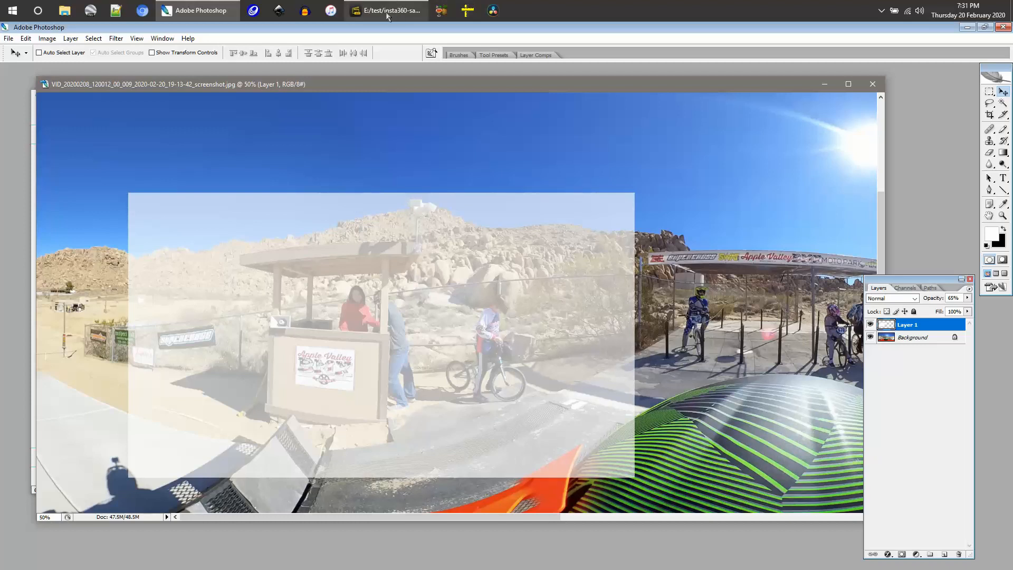
mouse_move(386, 10)
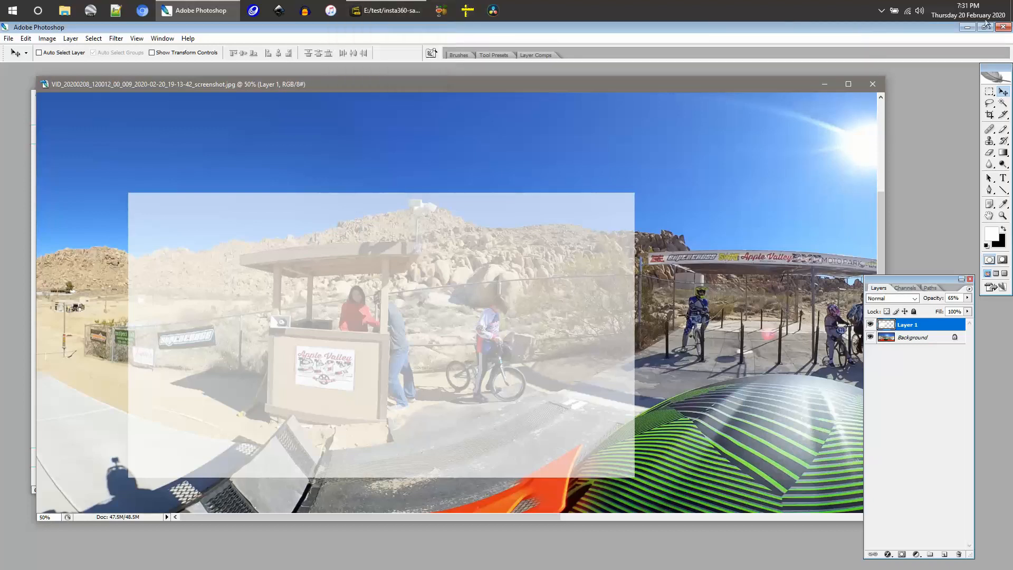
Step: Return to the Insta360 Studio FreeCapture preview at tilt -15.8, FOV 65, distance 0.30
click(384, 11)
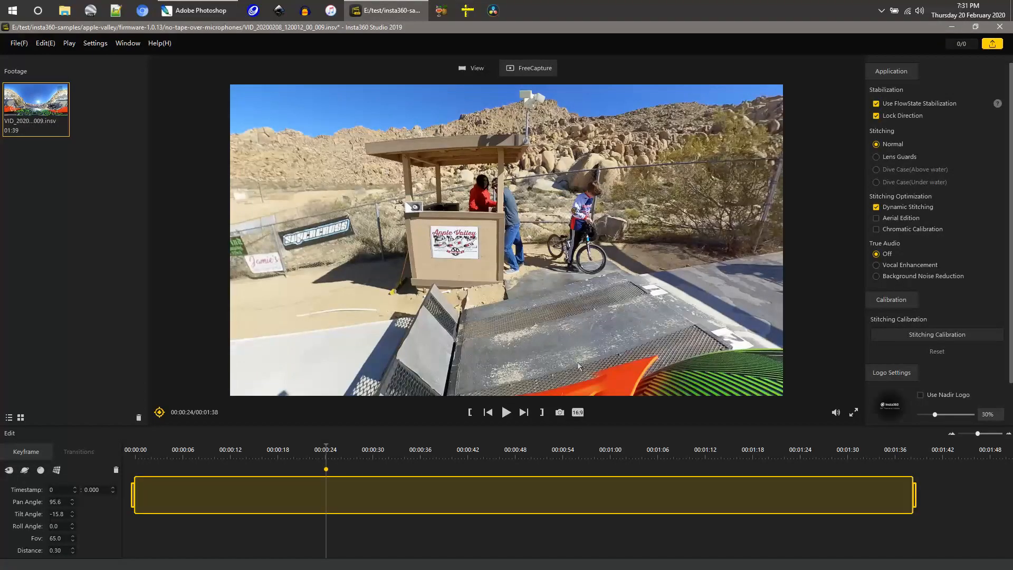
mouse_move(473, 341)
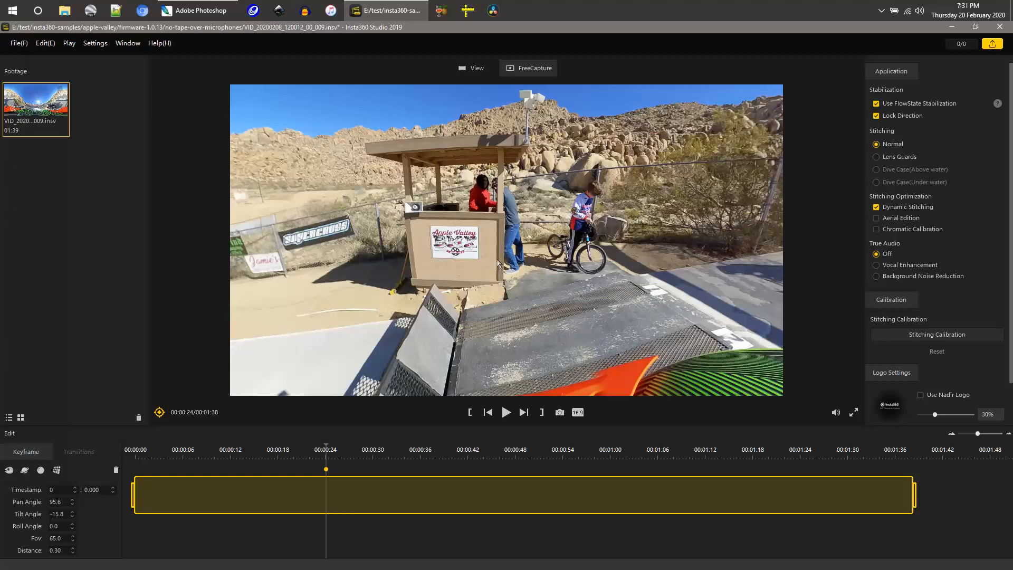
mouse_move(95, 527)
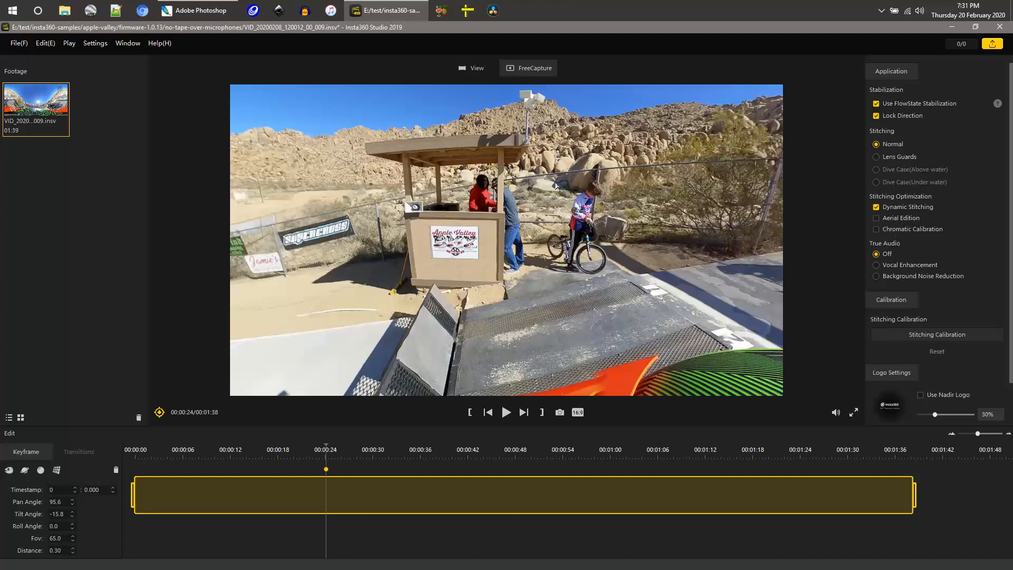
mouse_move(65, 538)
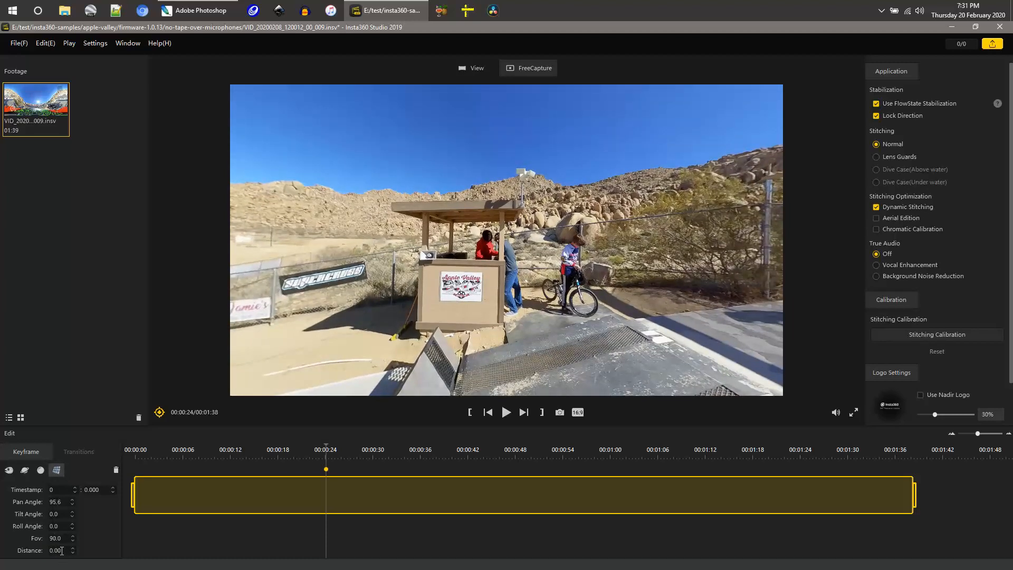
mouse_move(524, 338)
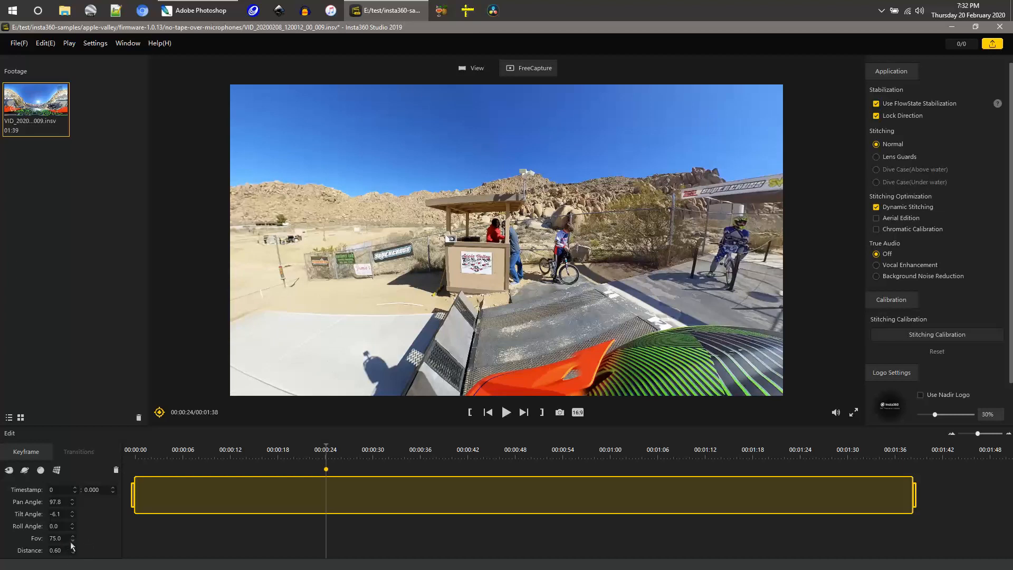
Step: Bring the field of view back down to 65 while facing the start gate
click(72, 541)
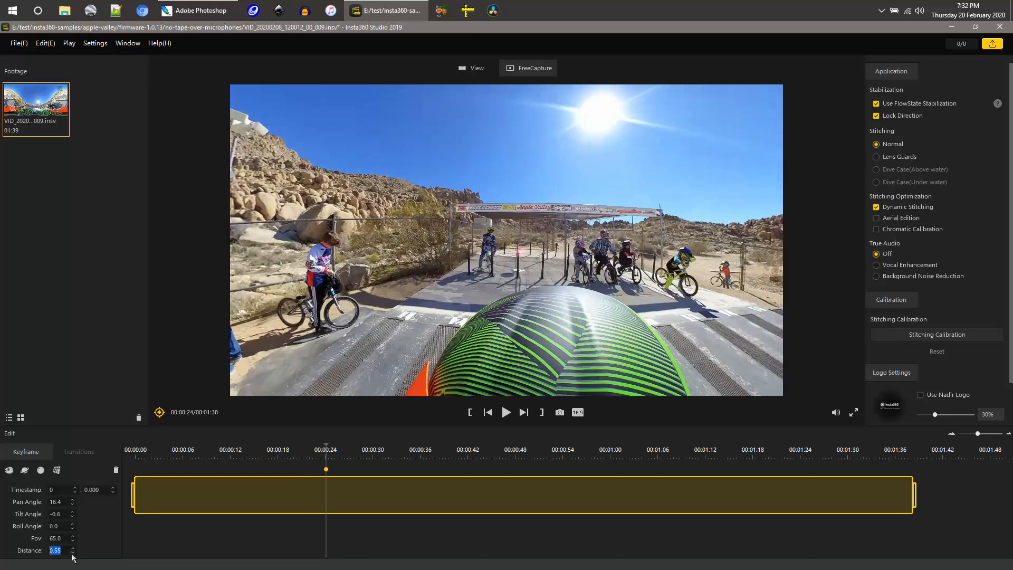
Step: Step distance to 0.30, compare against the Photoshop crop, then return to the 360 editor
click(73, 553)
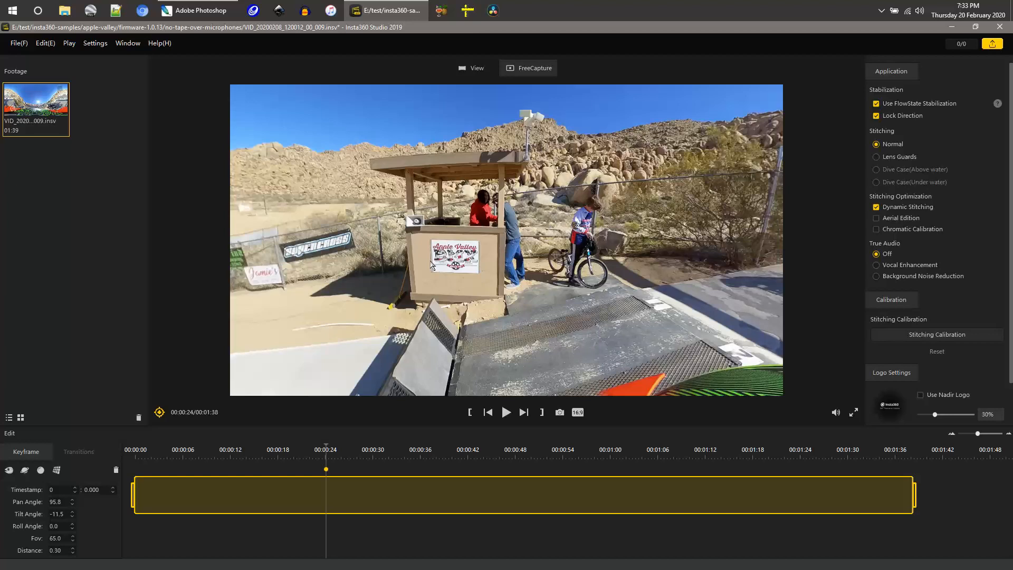
mouse_move(469, 283)
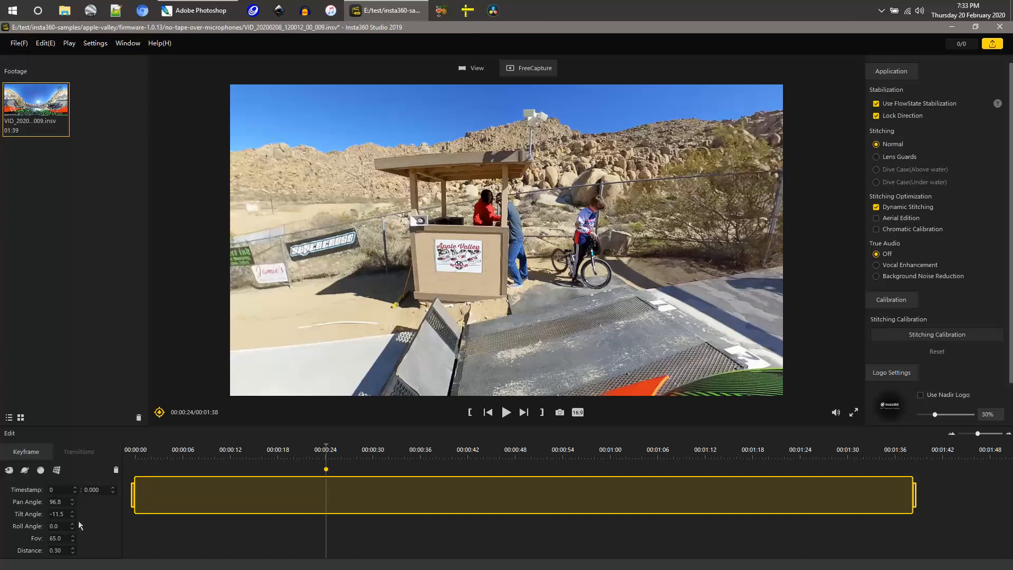
mouse_move(439, 264)
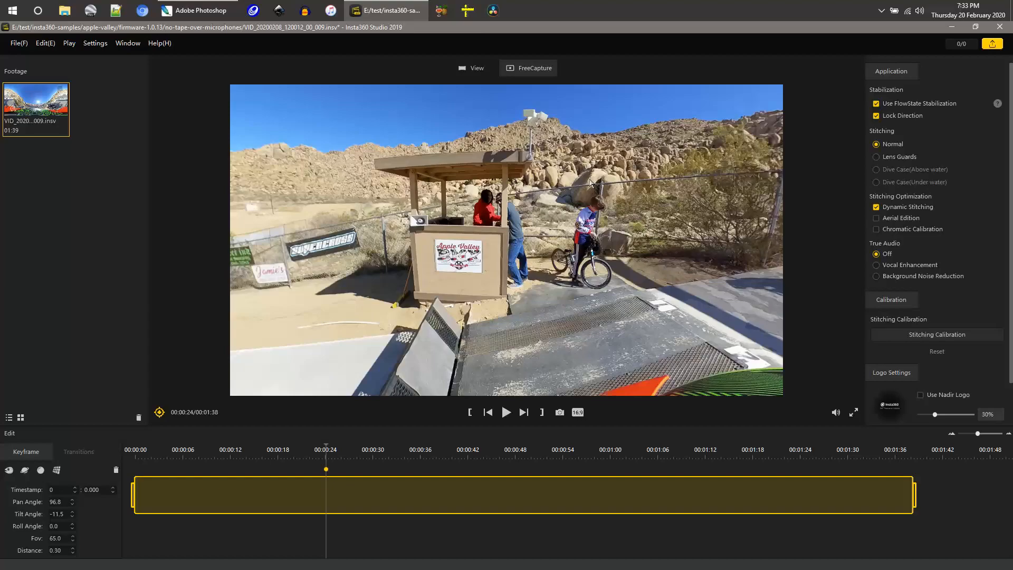
click(196, 11)
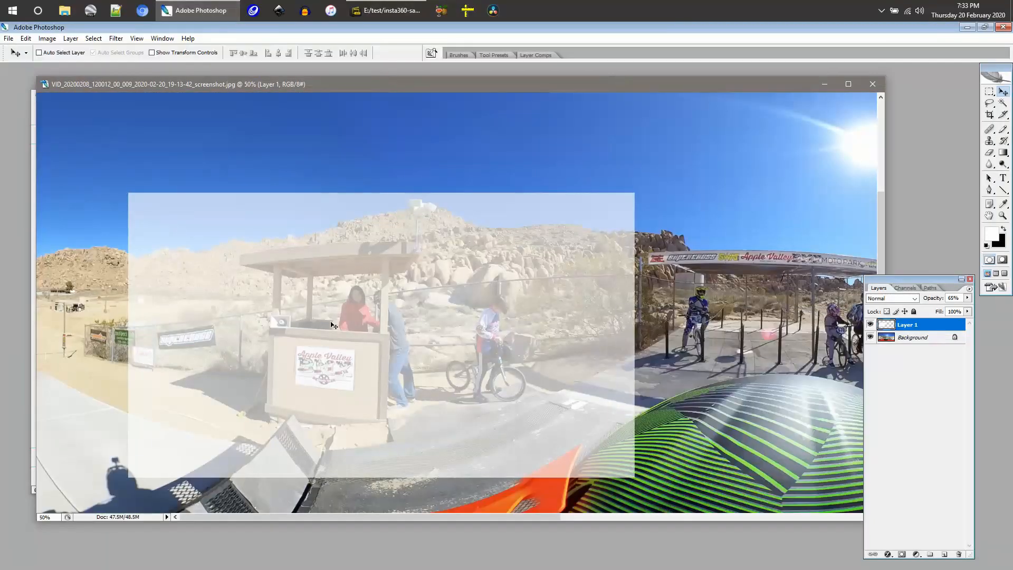
mouse_move(549, 310)
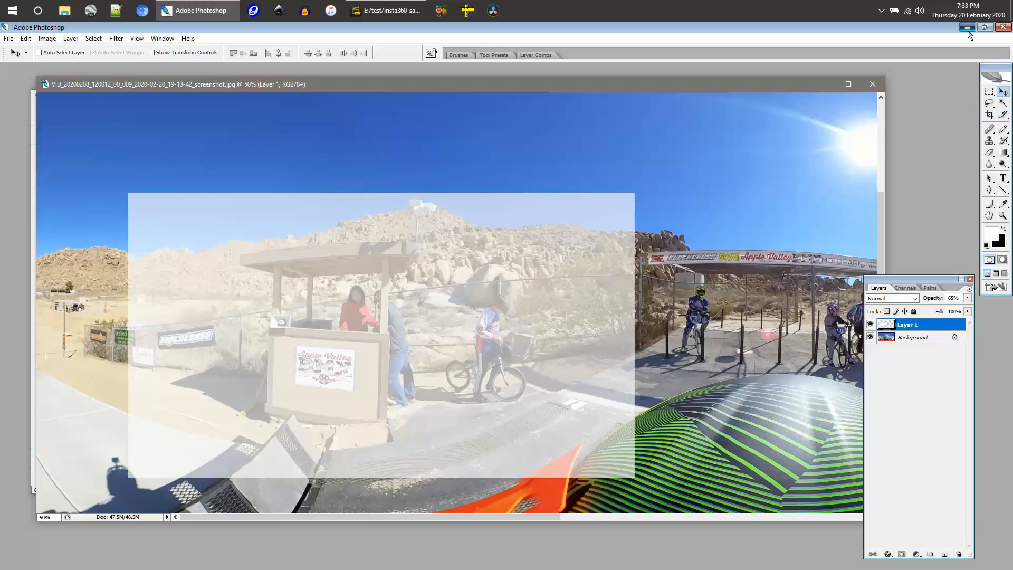
click(384, 10)
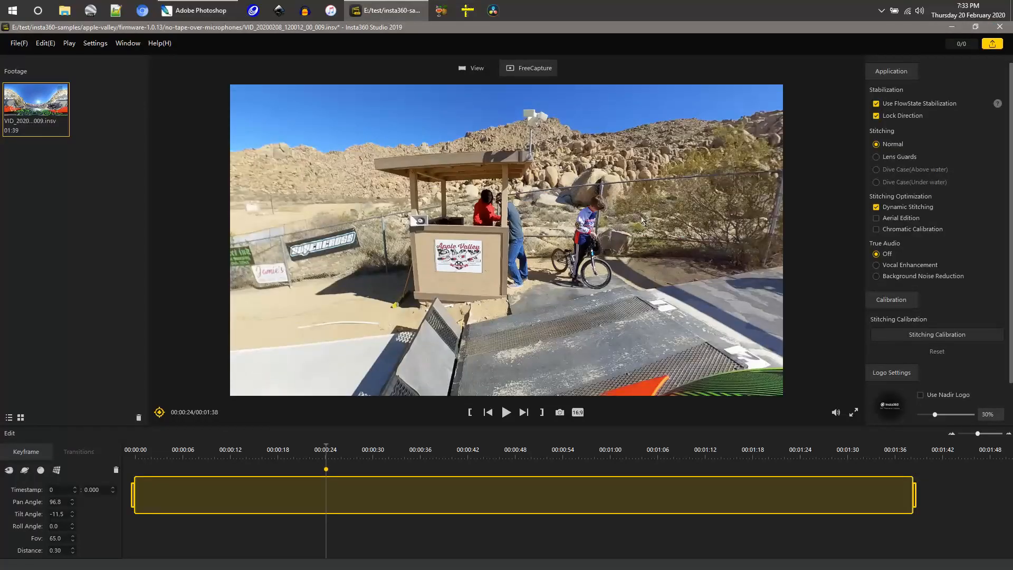